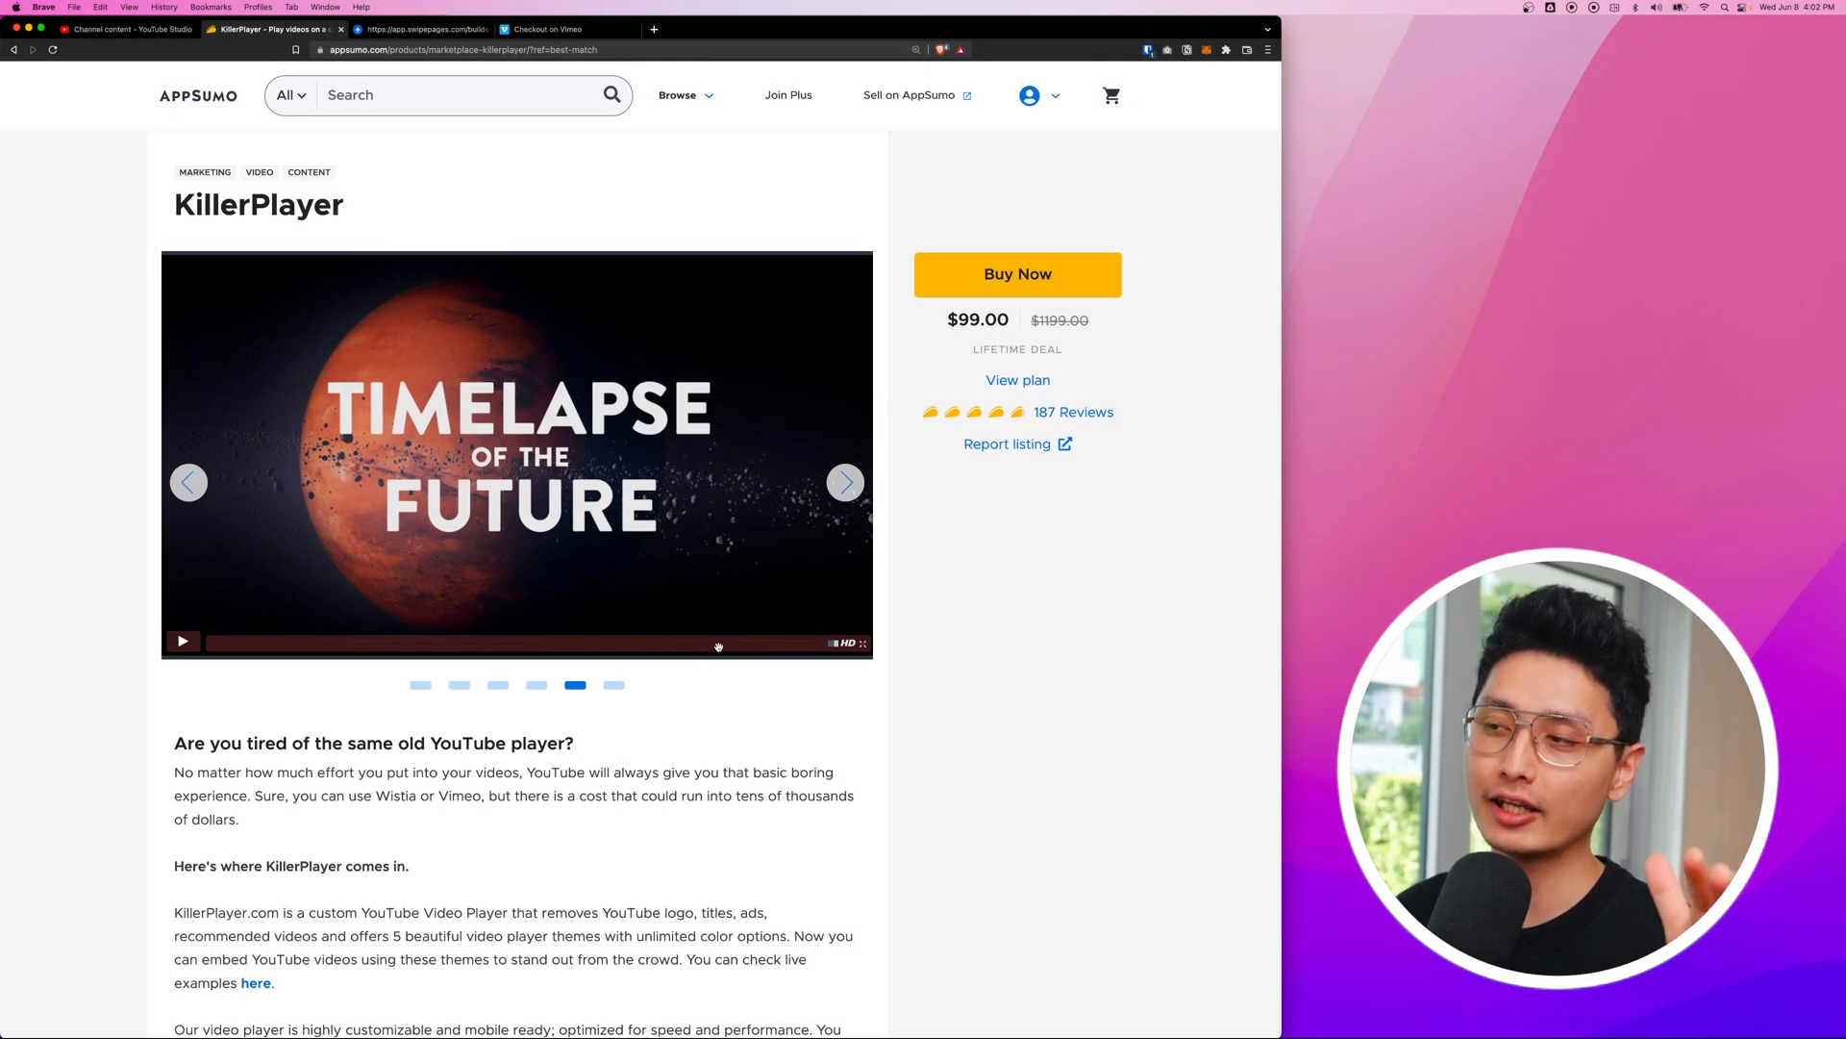
# Scroll down the KillerPlayer deal page on AppSumo to review it
pyautogui.scroll(-3)
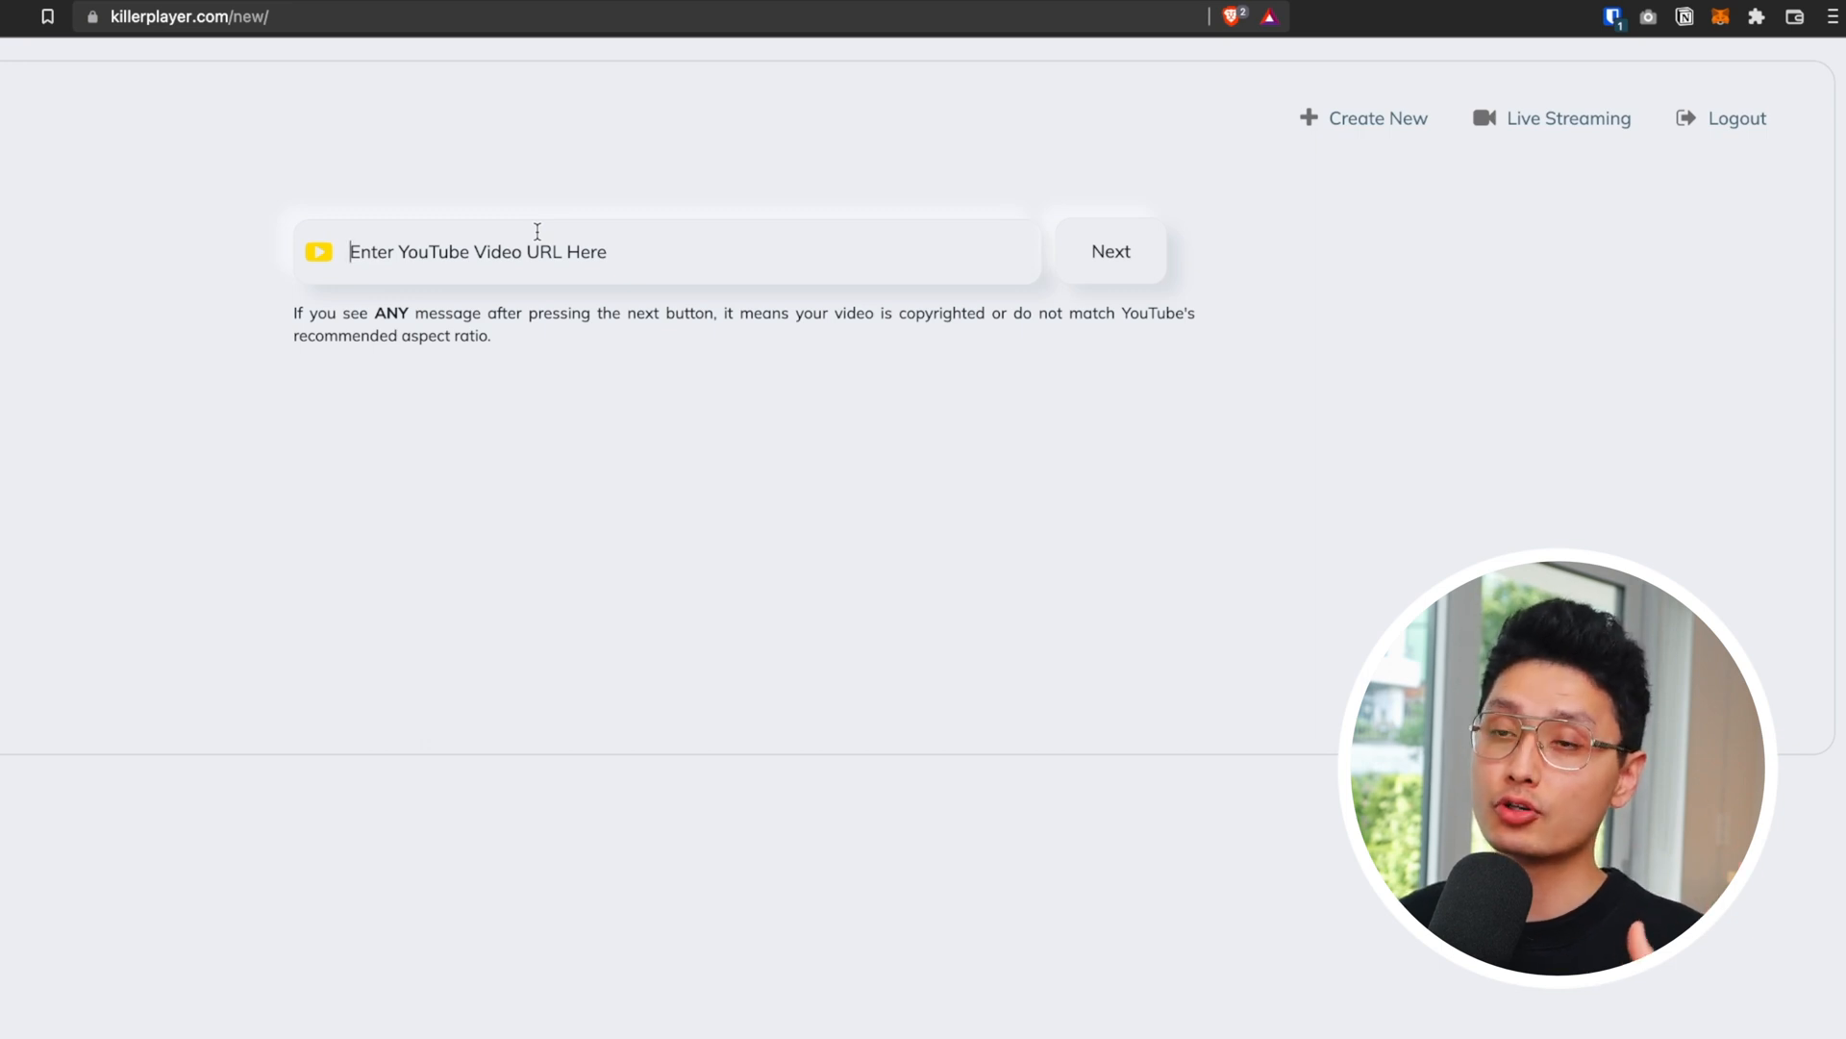
pyautogui.write('https://youtu.be/azU7twwmTW0')
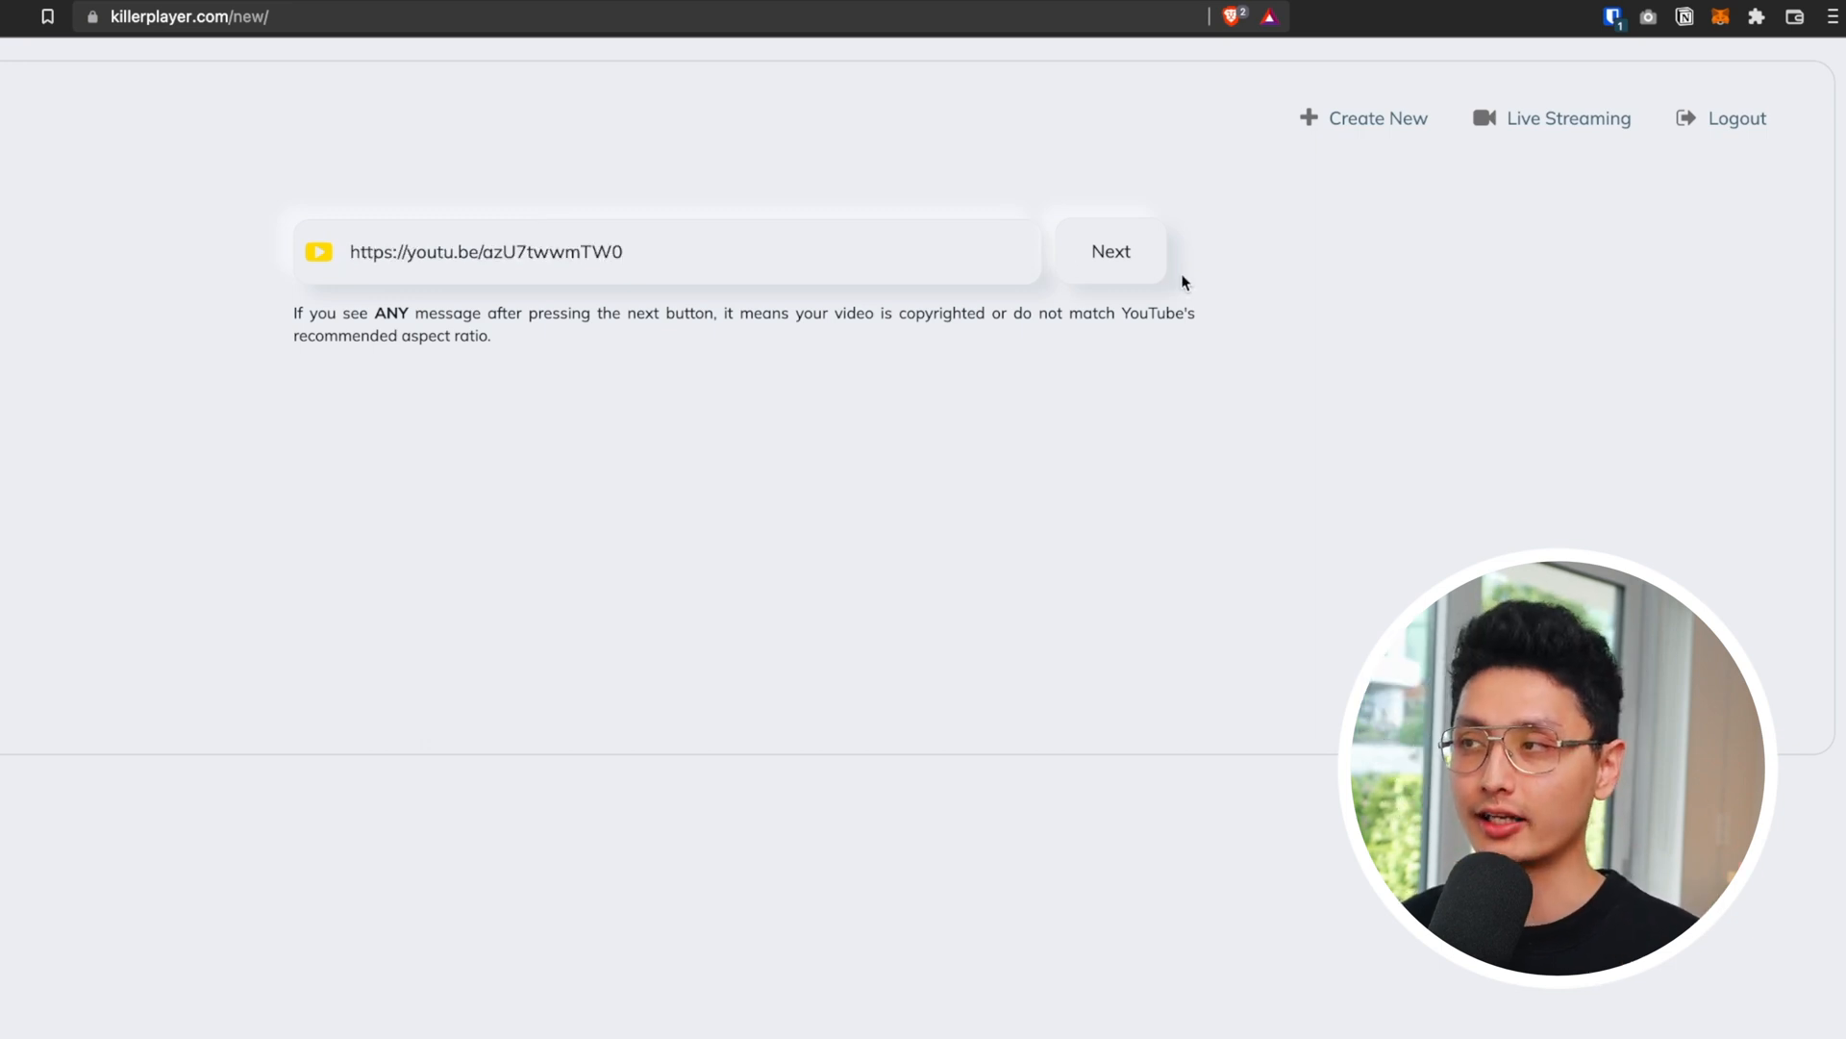
pyautogui.click(1108, 250)
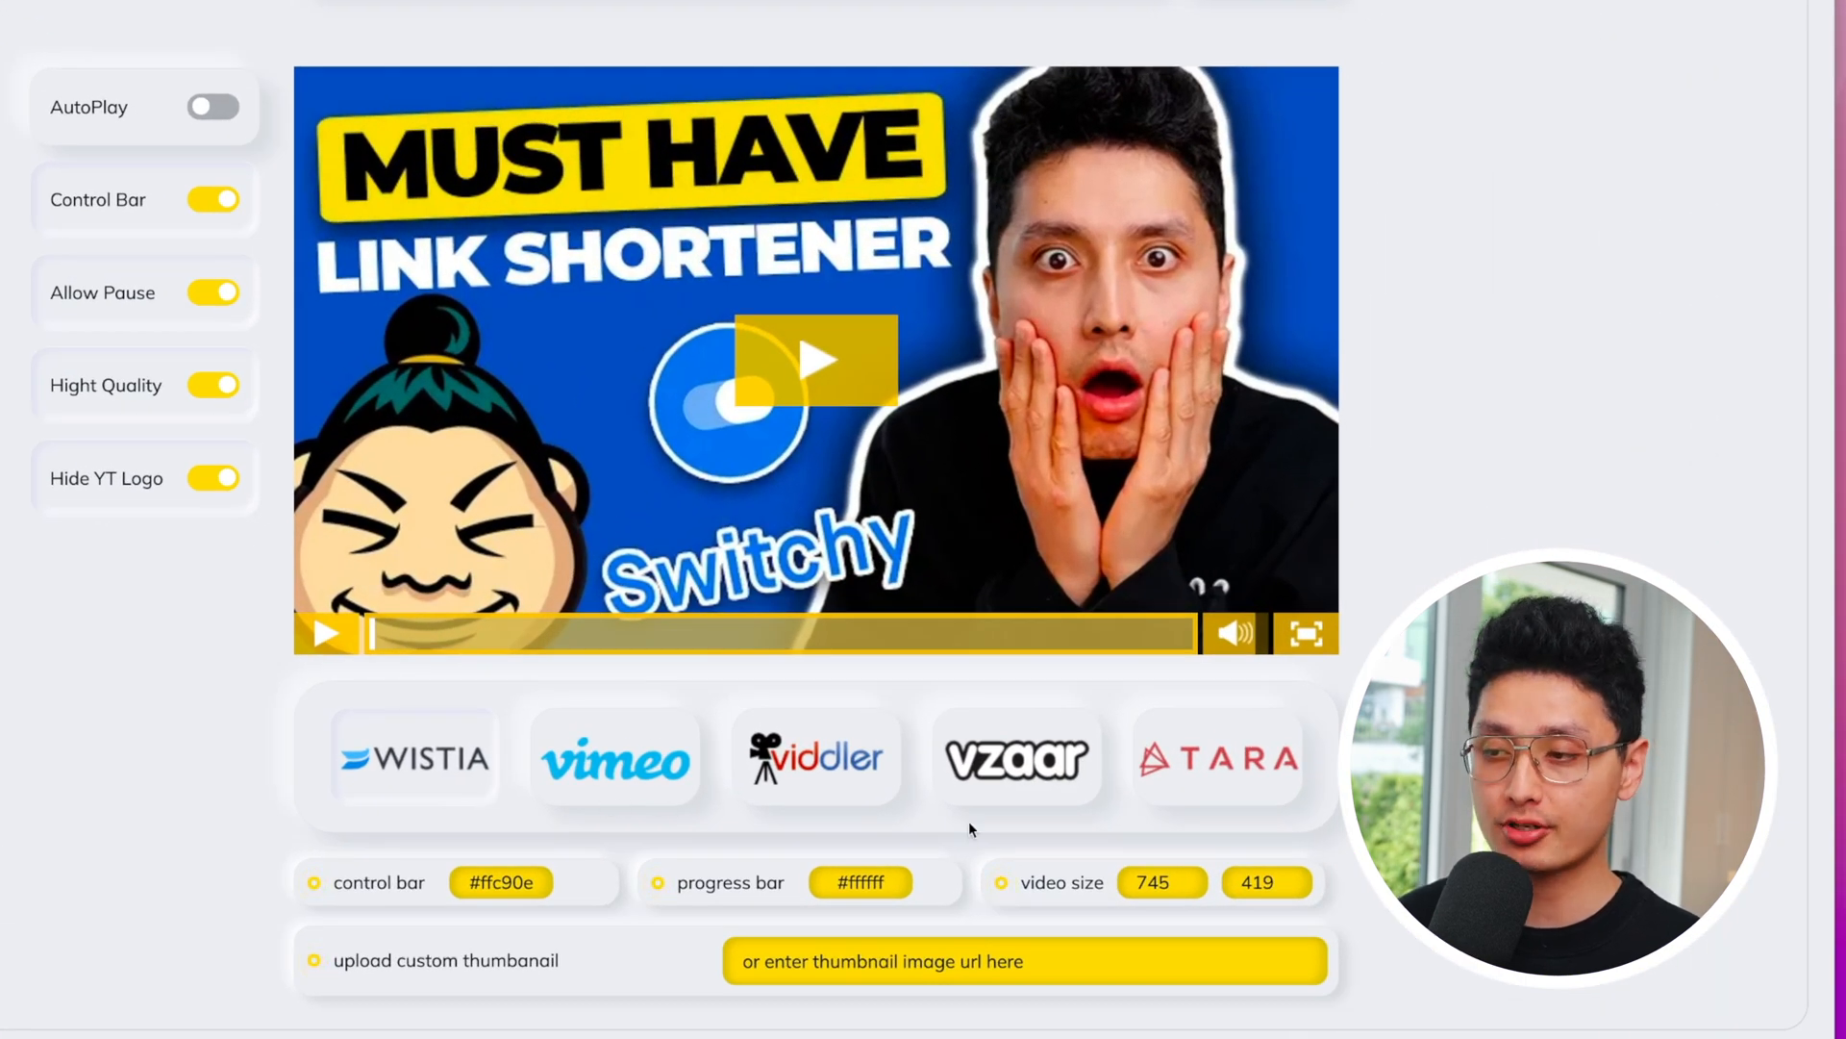
# Recolour the control bar to a purple shade with the colour picker
pyautogui.click(500, 882)
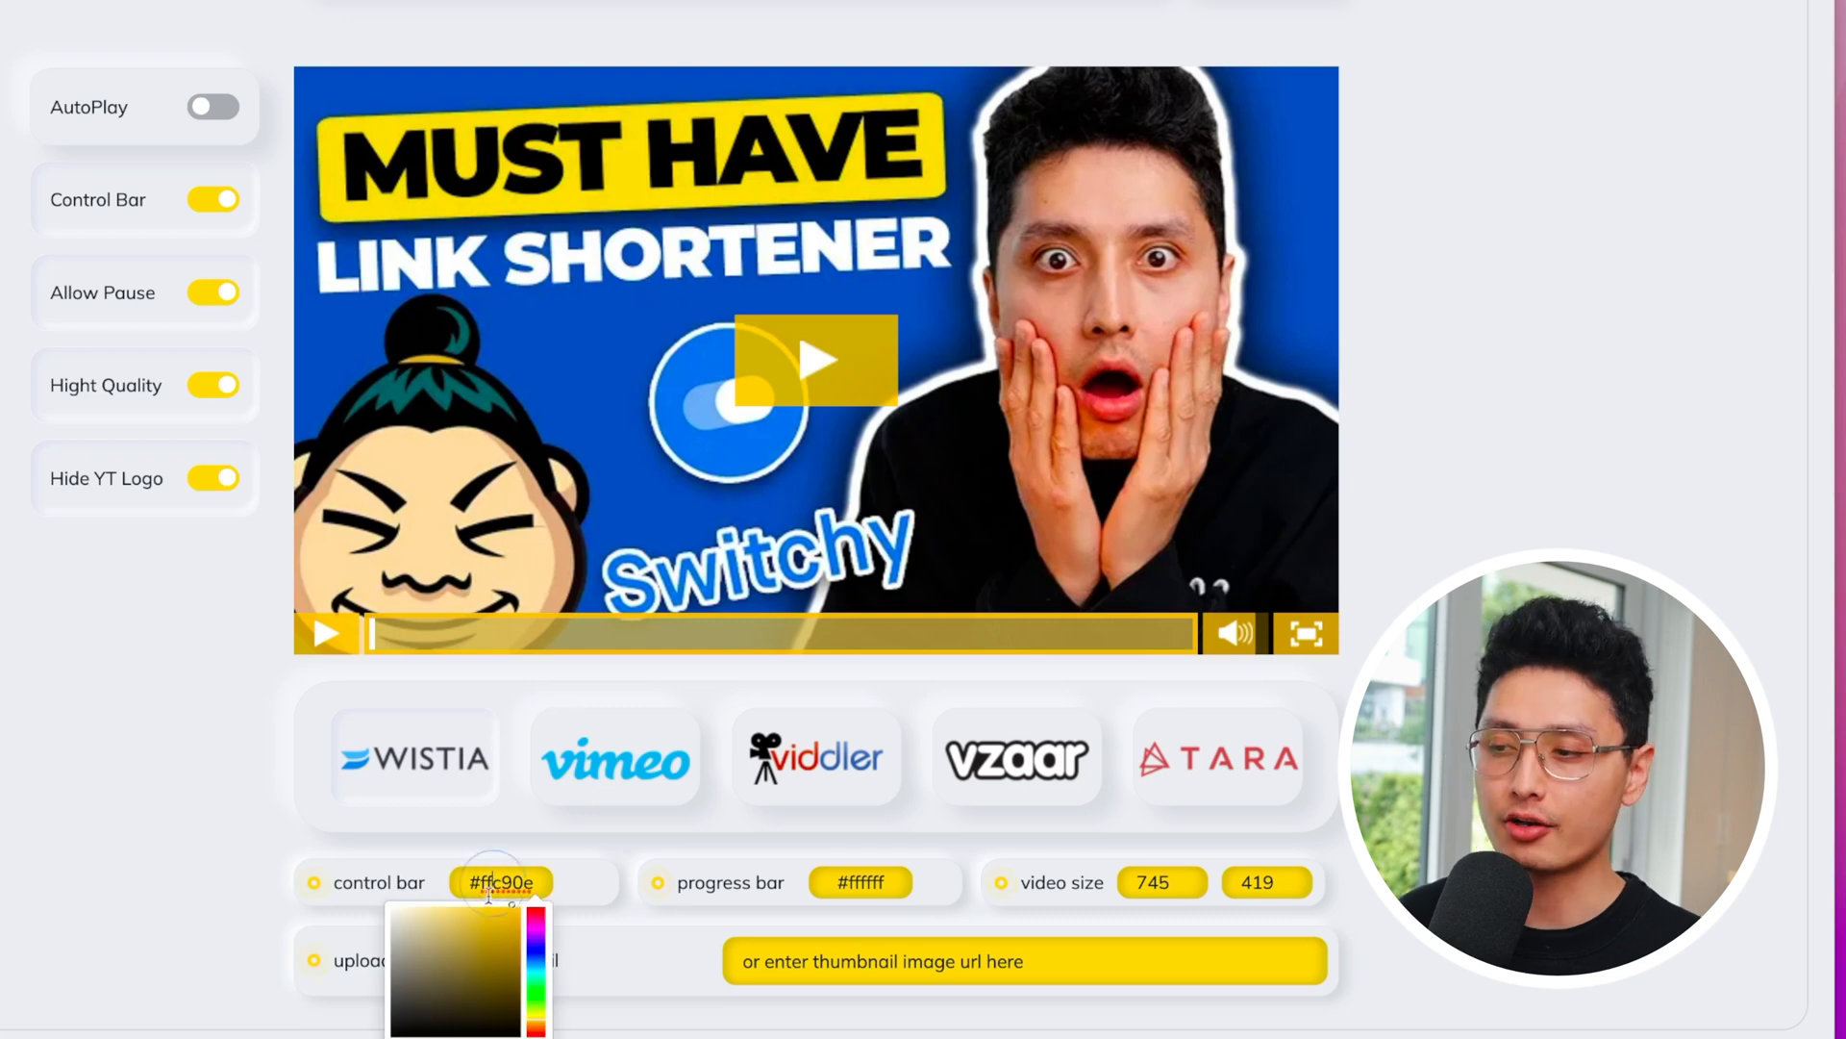
pyautogui.moveTo(532, 919); pyautogui.dragTo(533, 939)
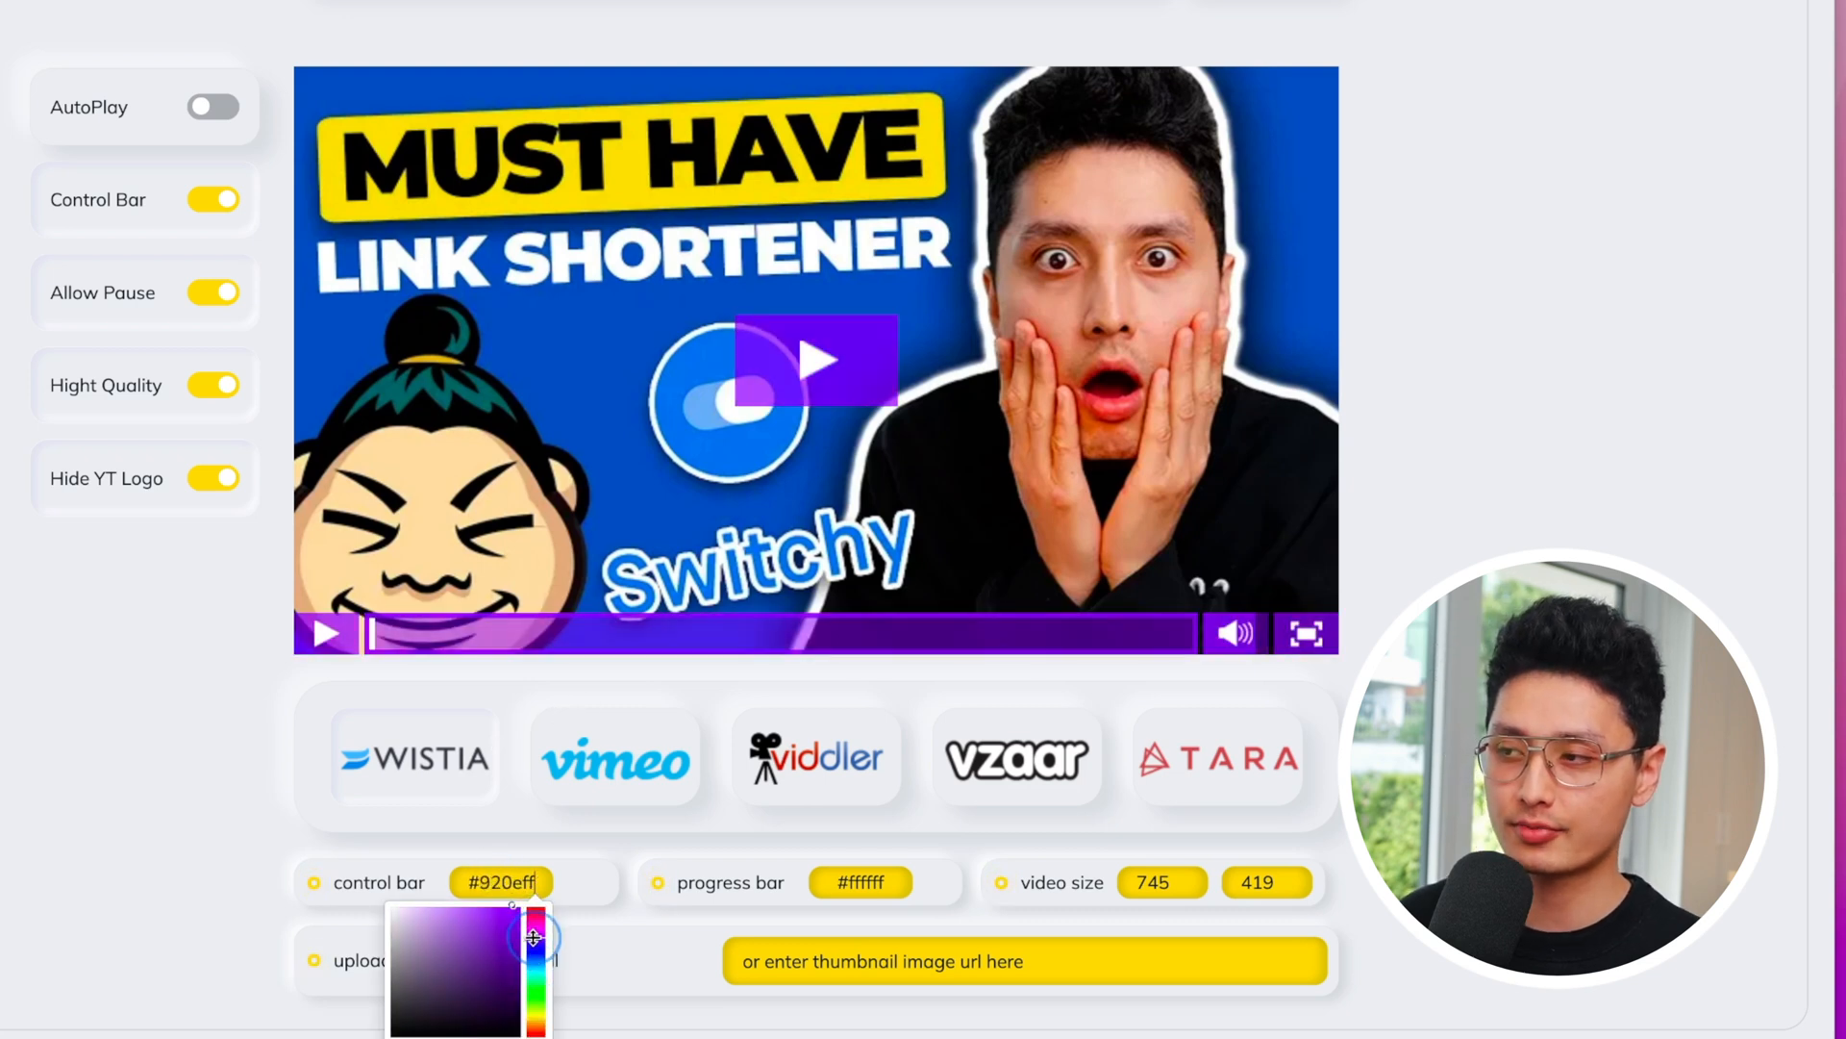
pyautogui.moveTo(532, 937); pyautogui.dragTo(532, 998)
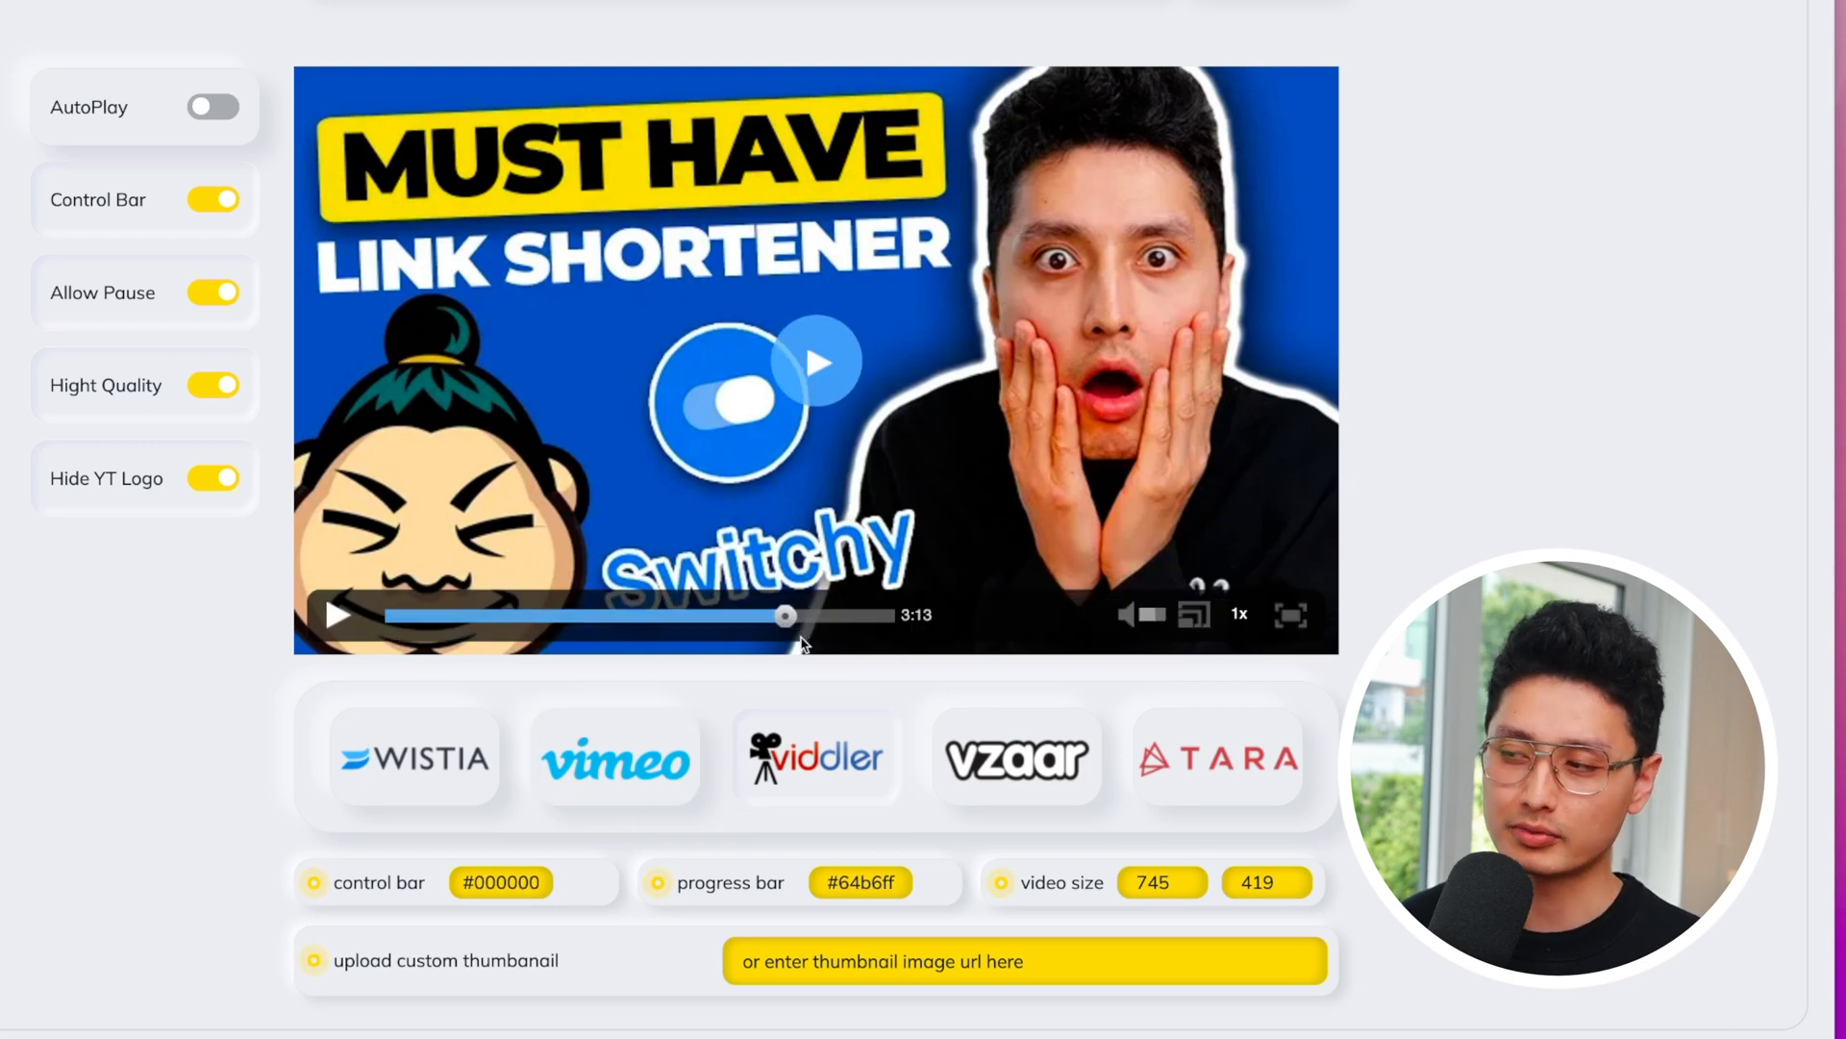
# Check the playback speed menu in the preview, then apply the Vimeo-style skin
pyautogui.click(1239, 615)
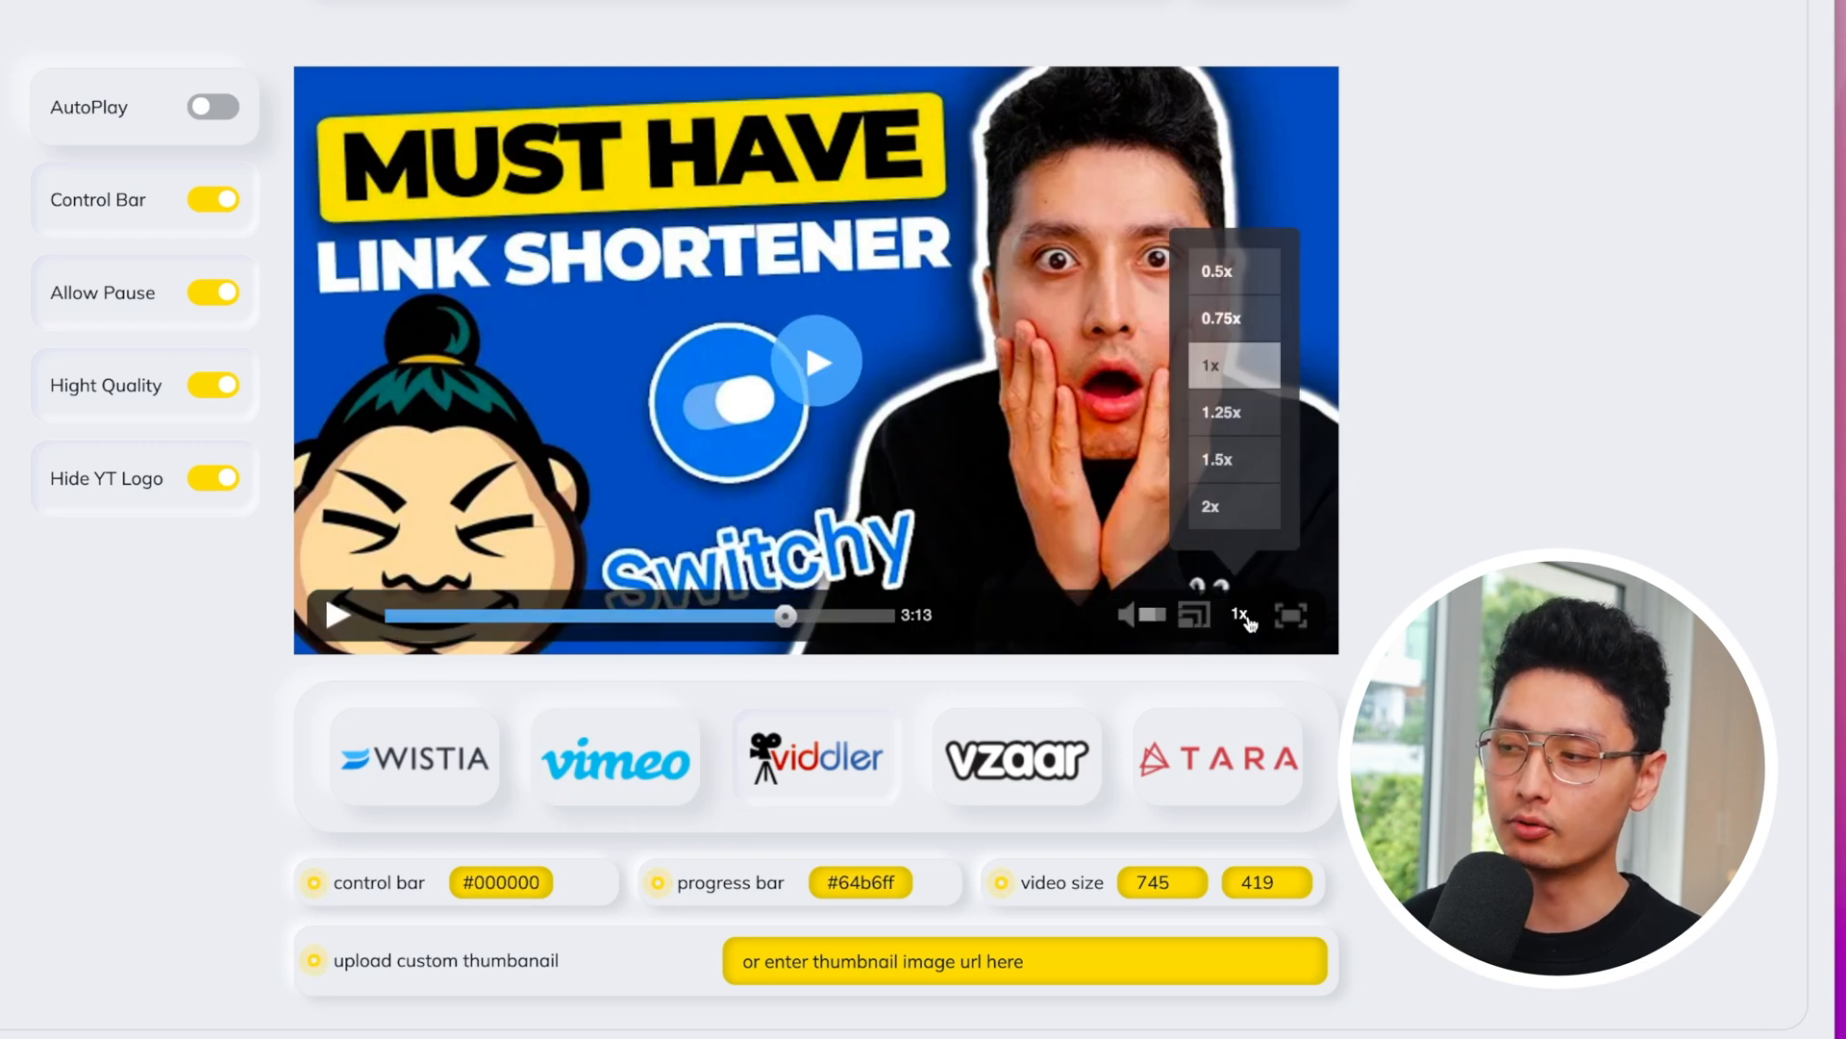
pyautogui.moveTo(1398, 463)
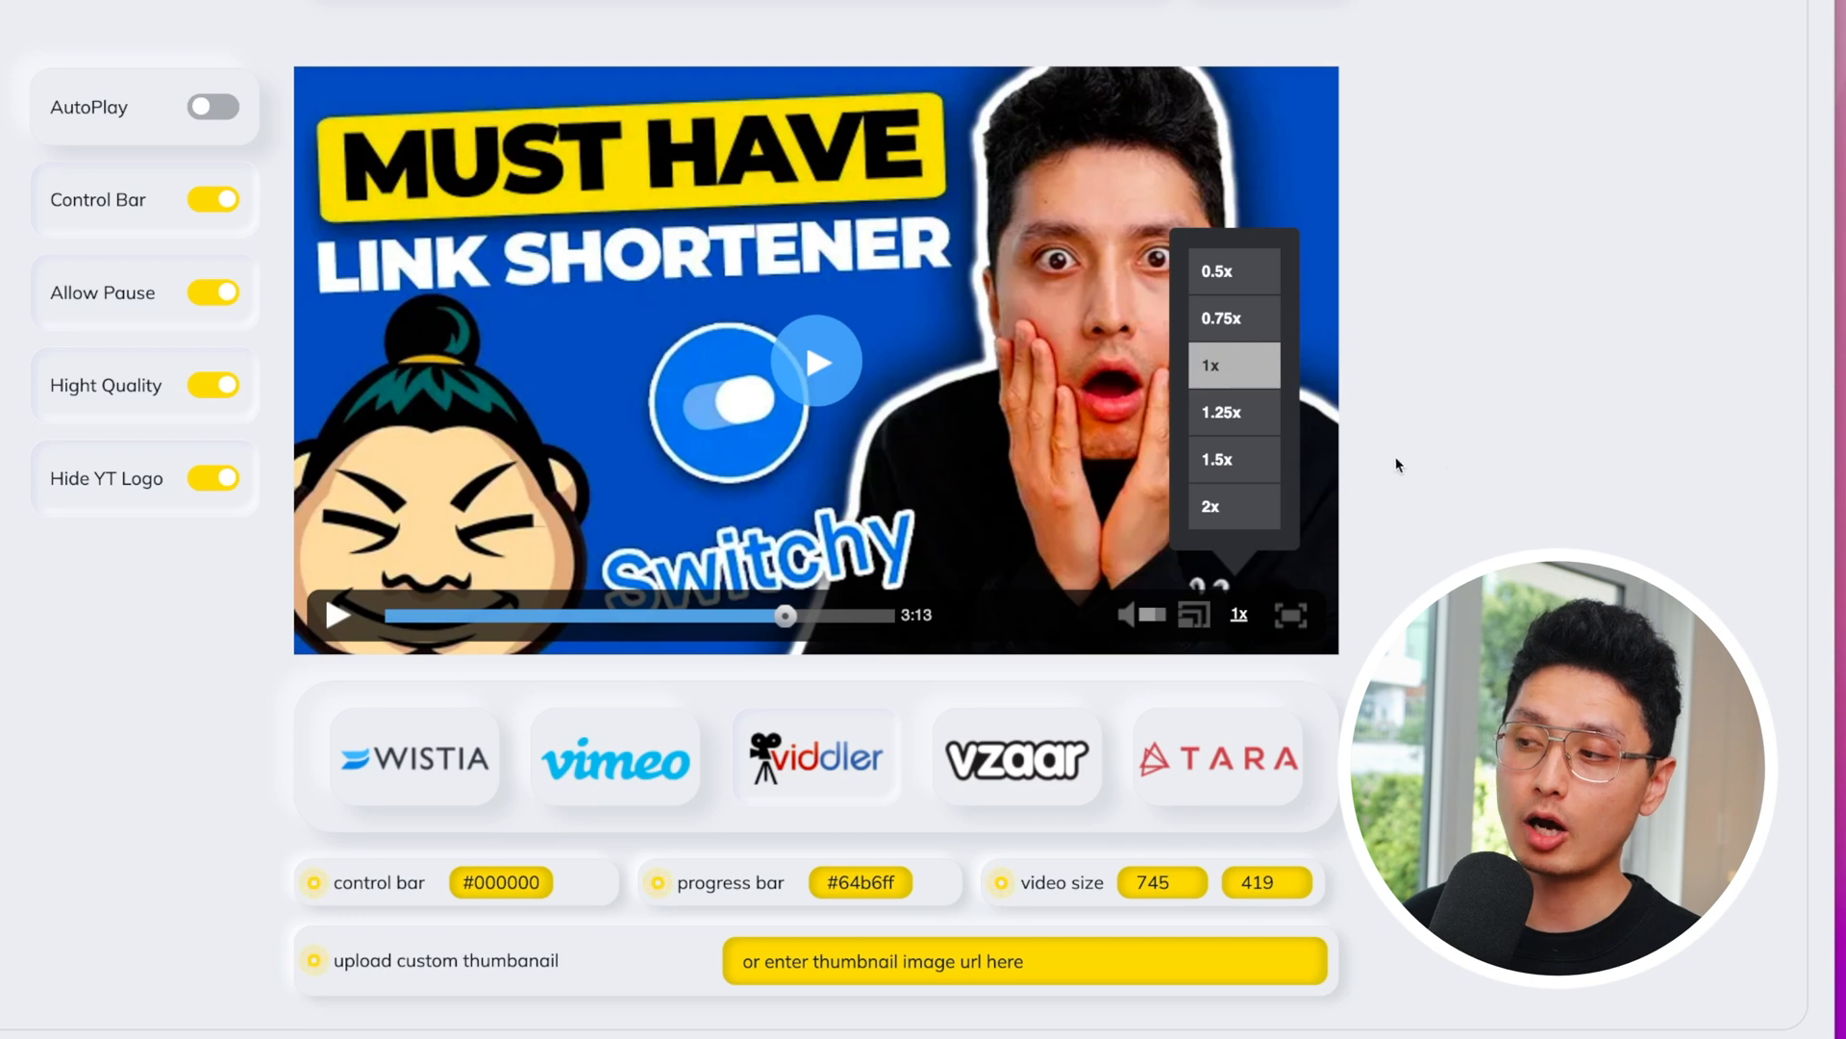
pyautogui.moveTo(1254, 621)
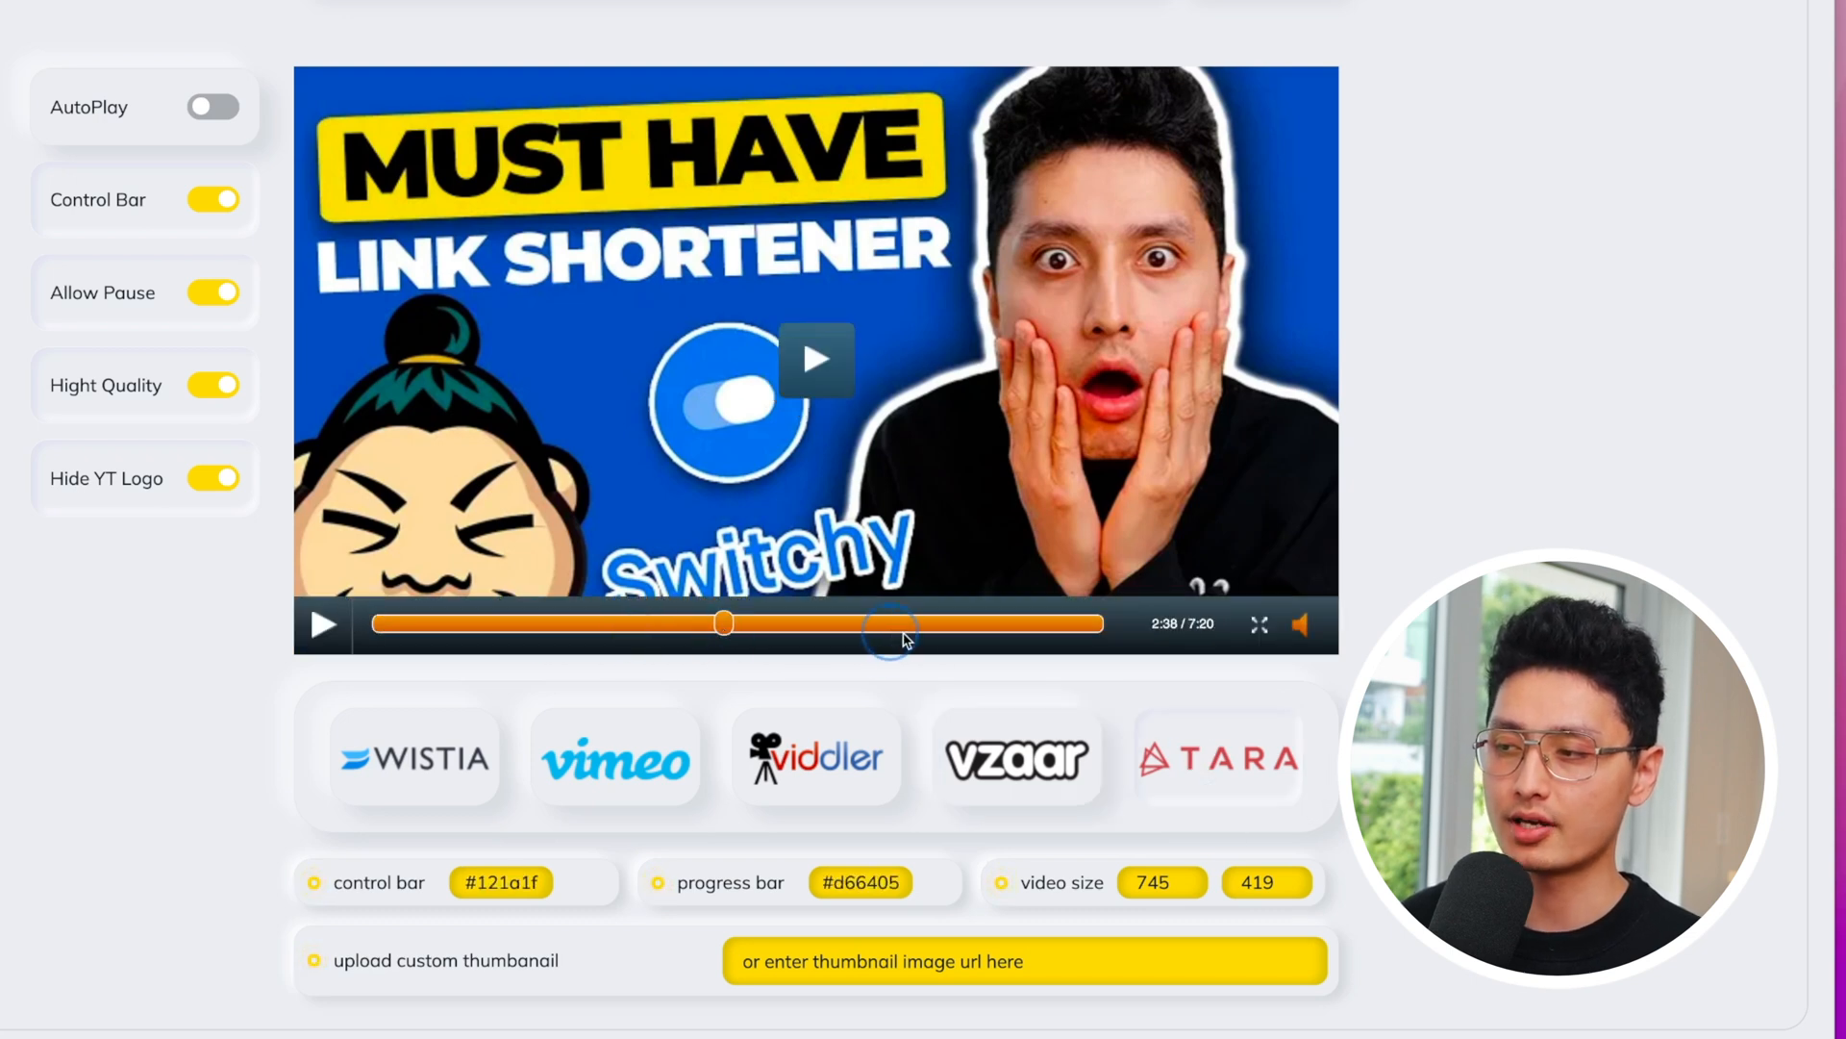
pyautogui.click(613, 756)
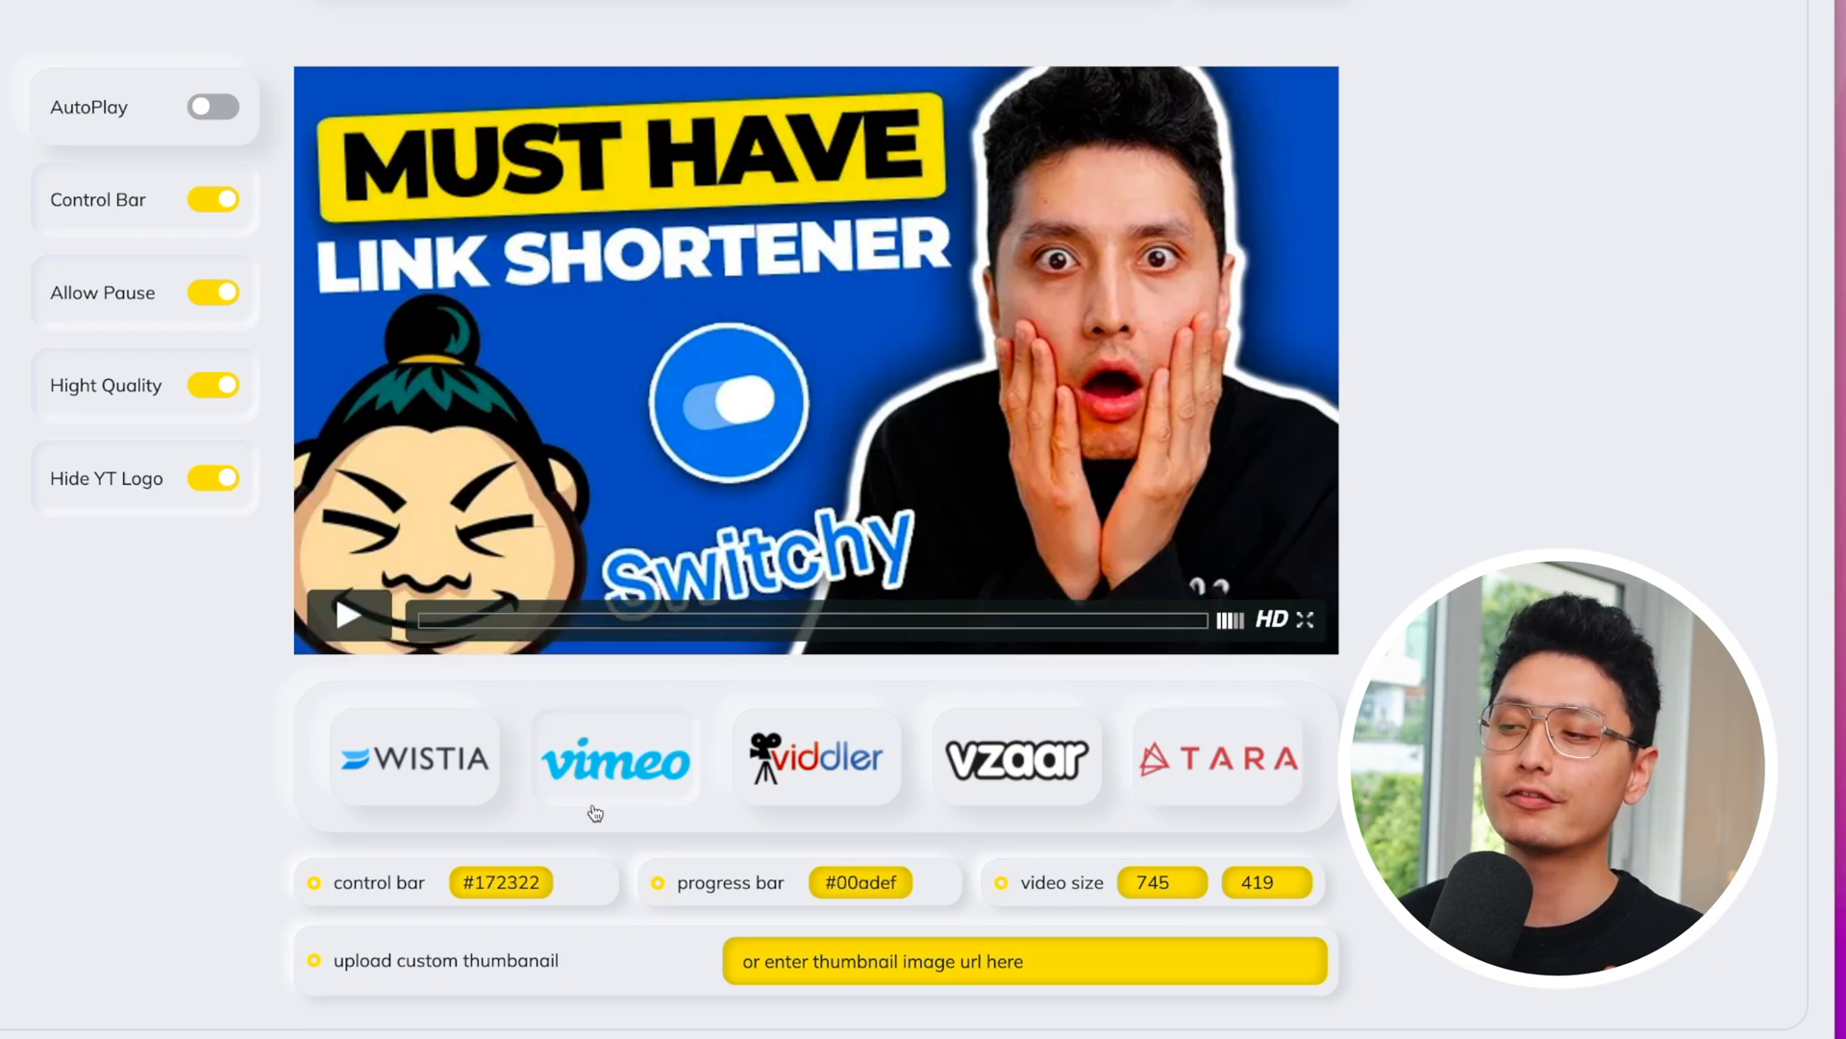
pyautogui.moveTo(829, 760)
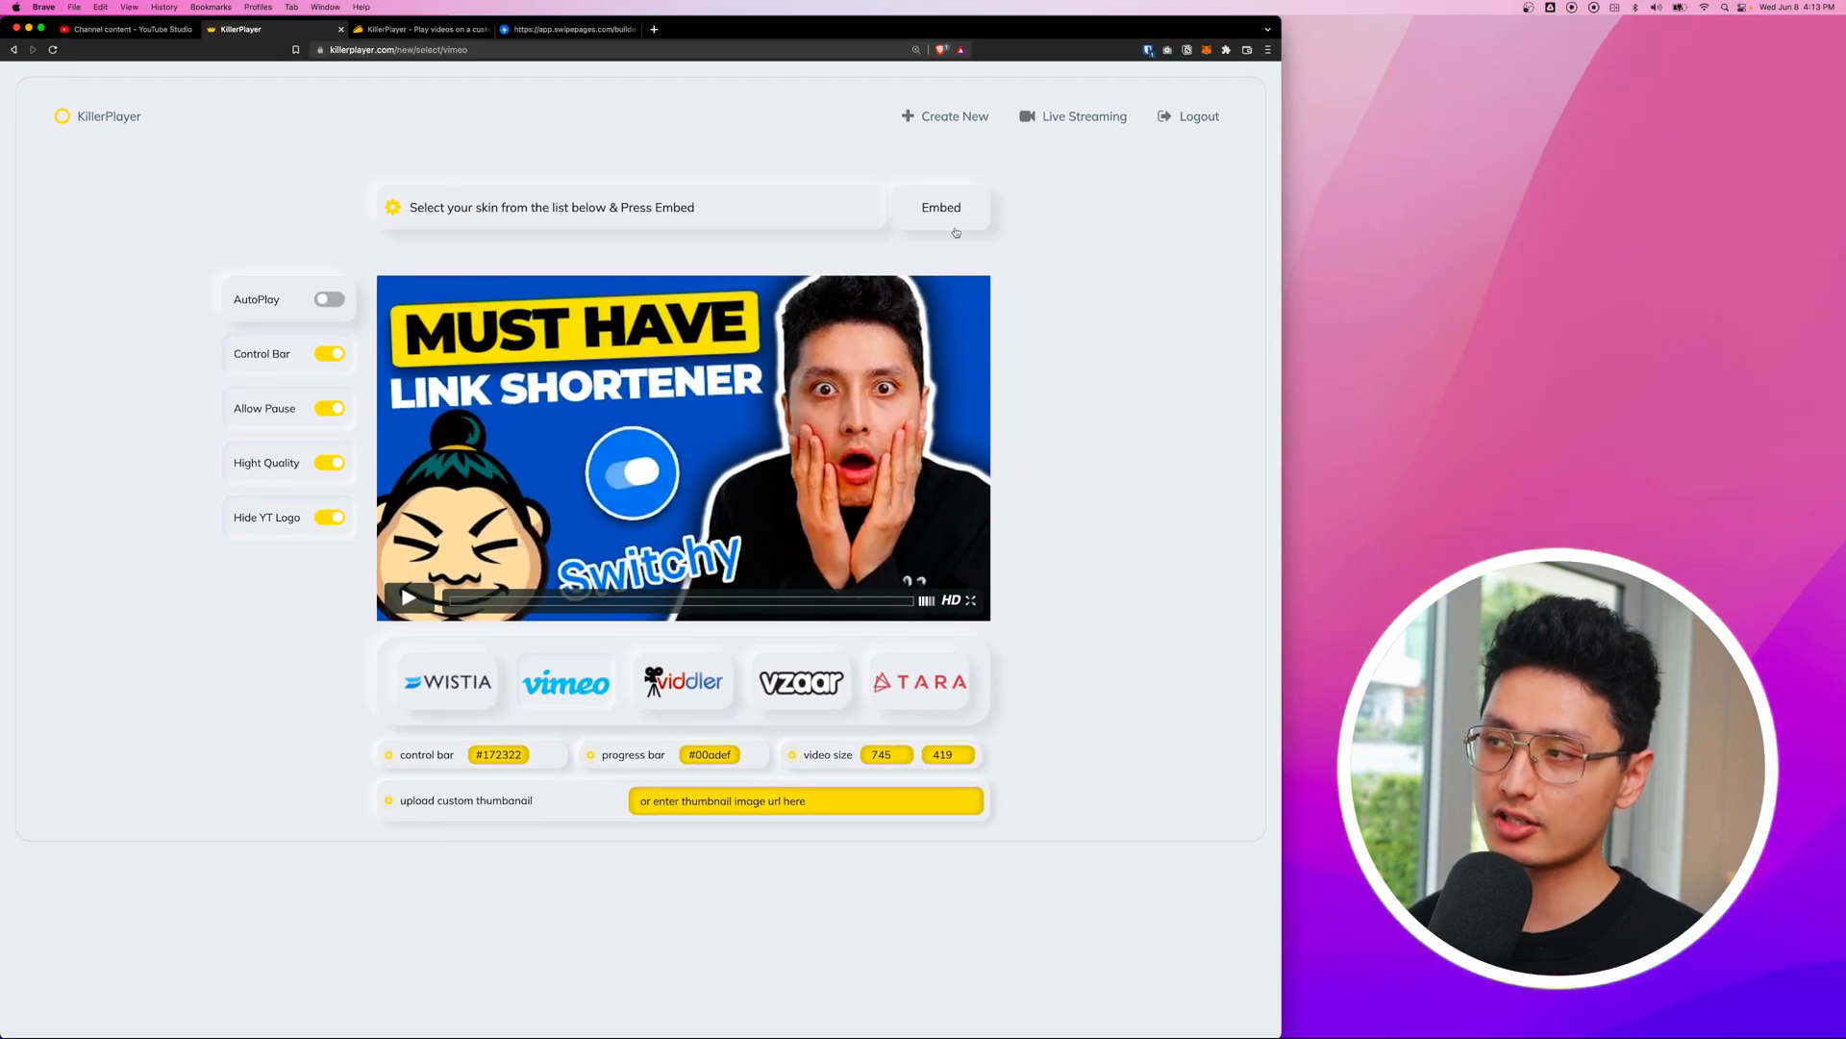
# Generate and copy the embed code for the Vimeo-skinned player, then switch to Swipe Pages
pyautogui.click(940, 208)
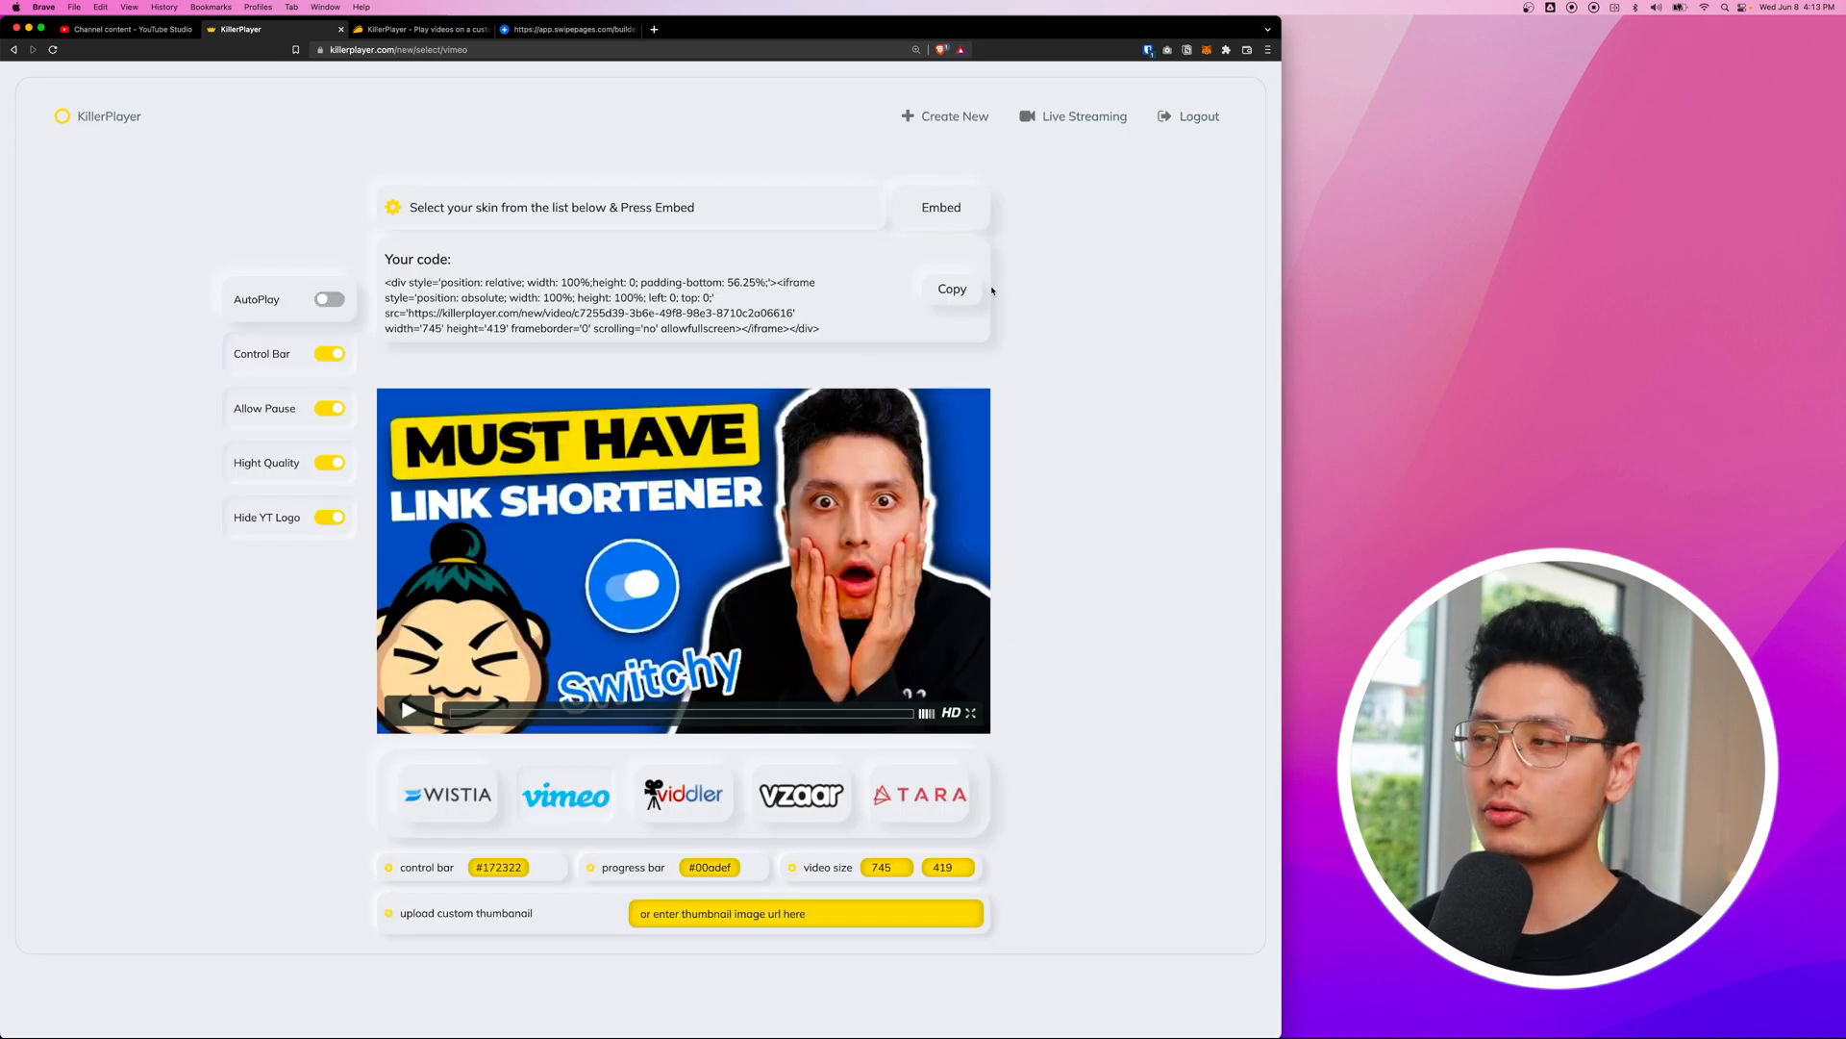
pyautogui.click(952, 289)
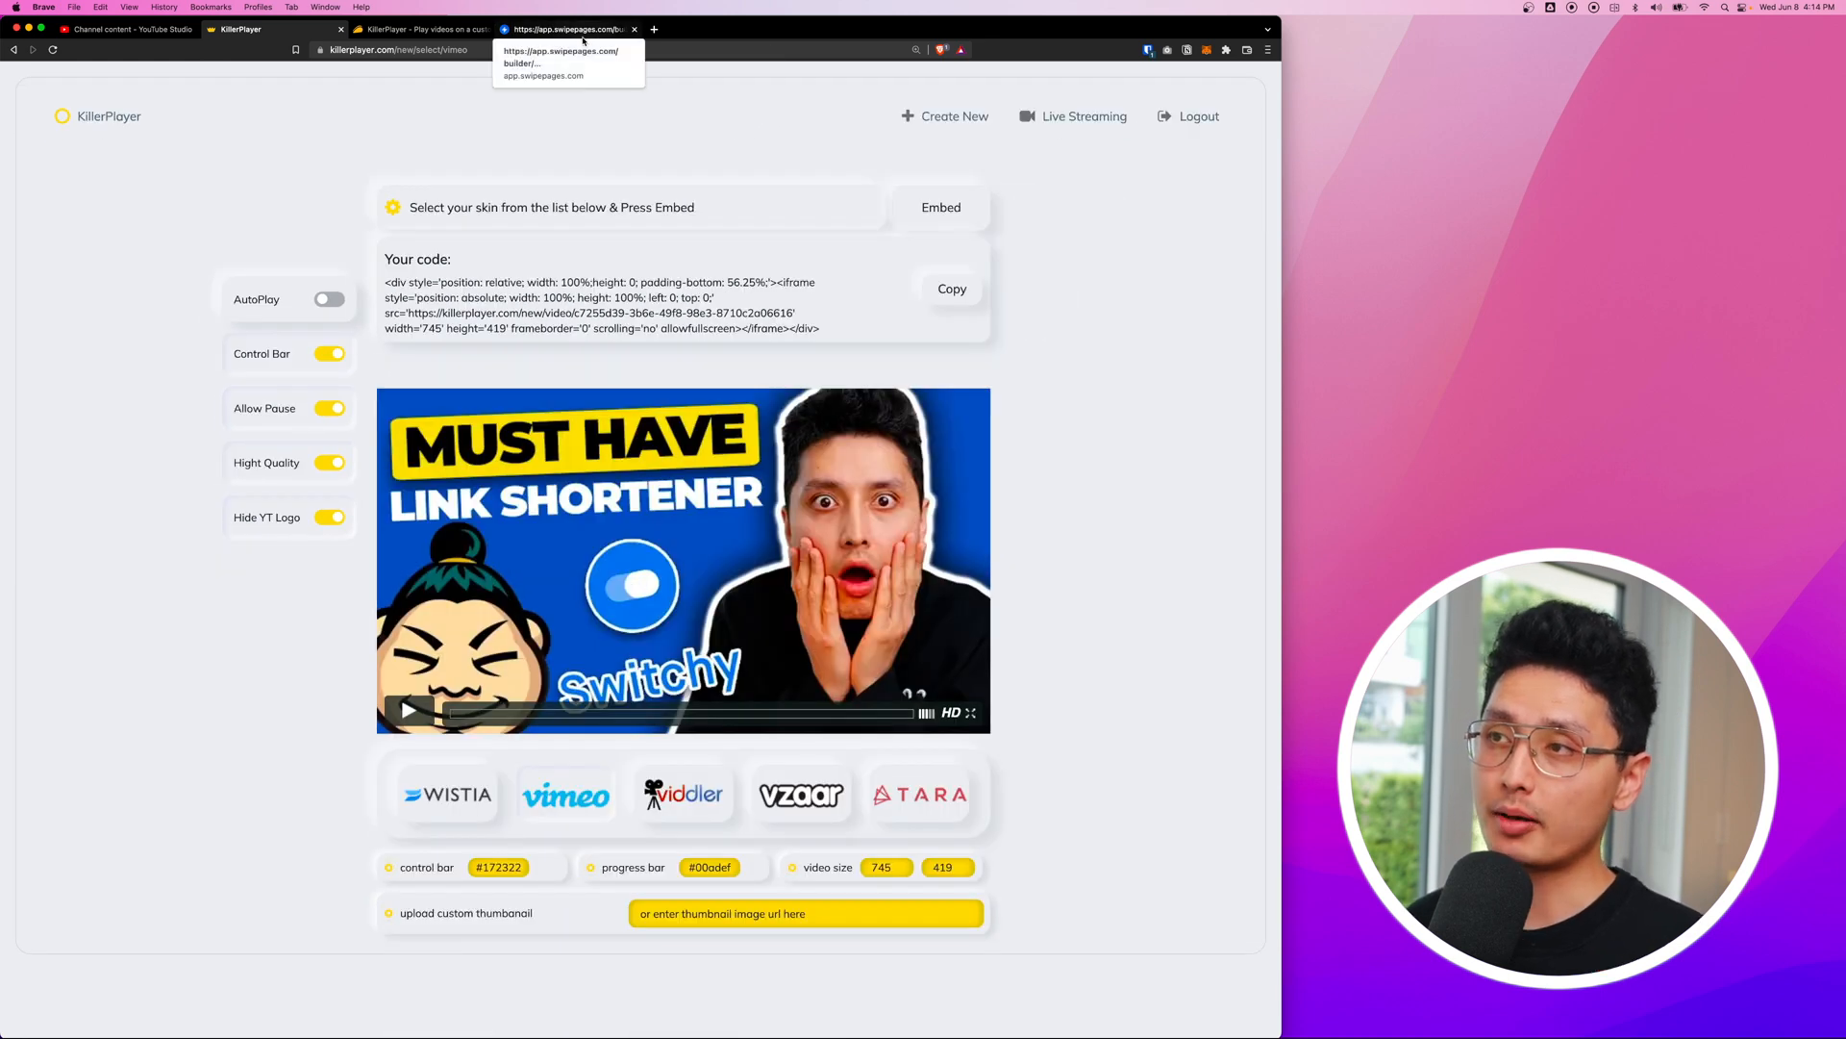
pyautogui.click(565, 29)
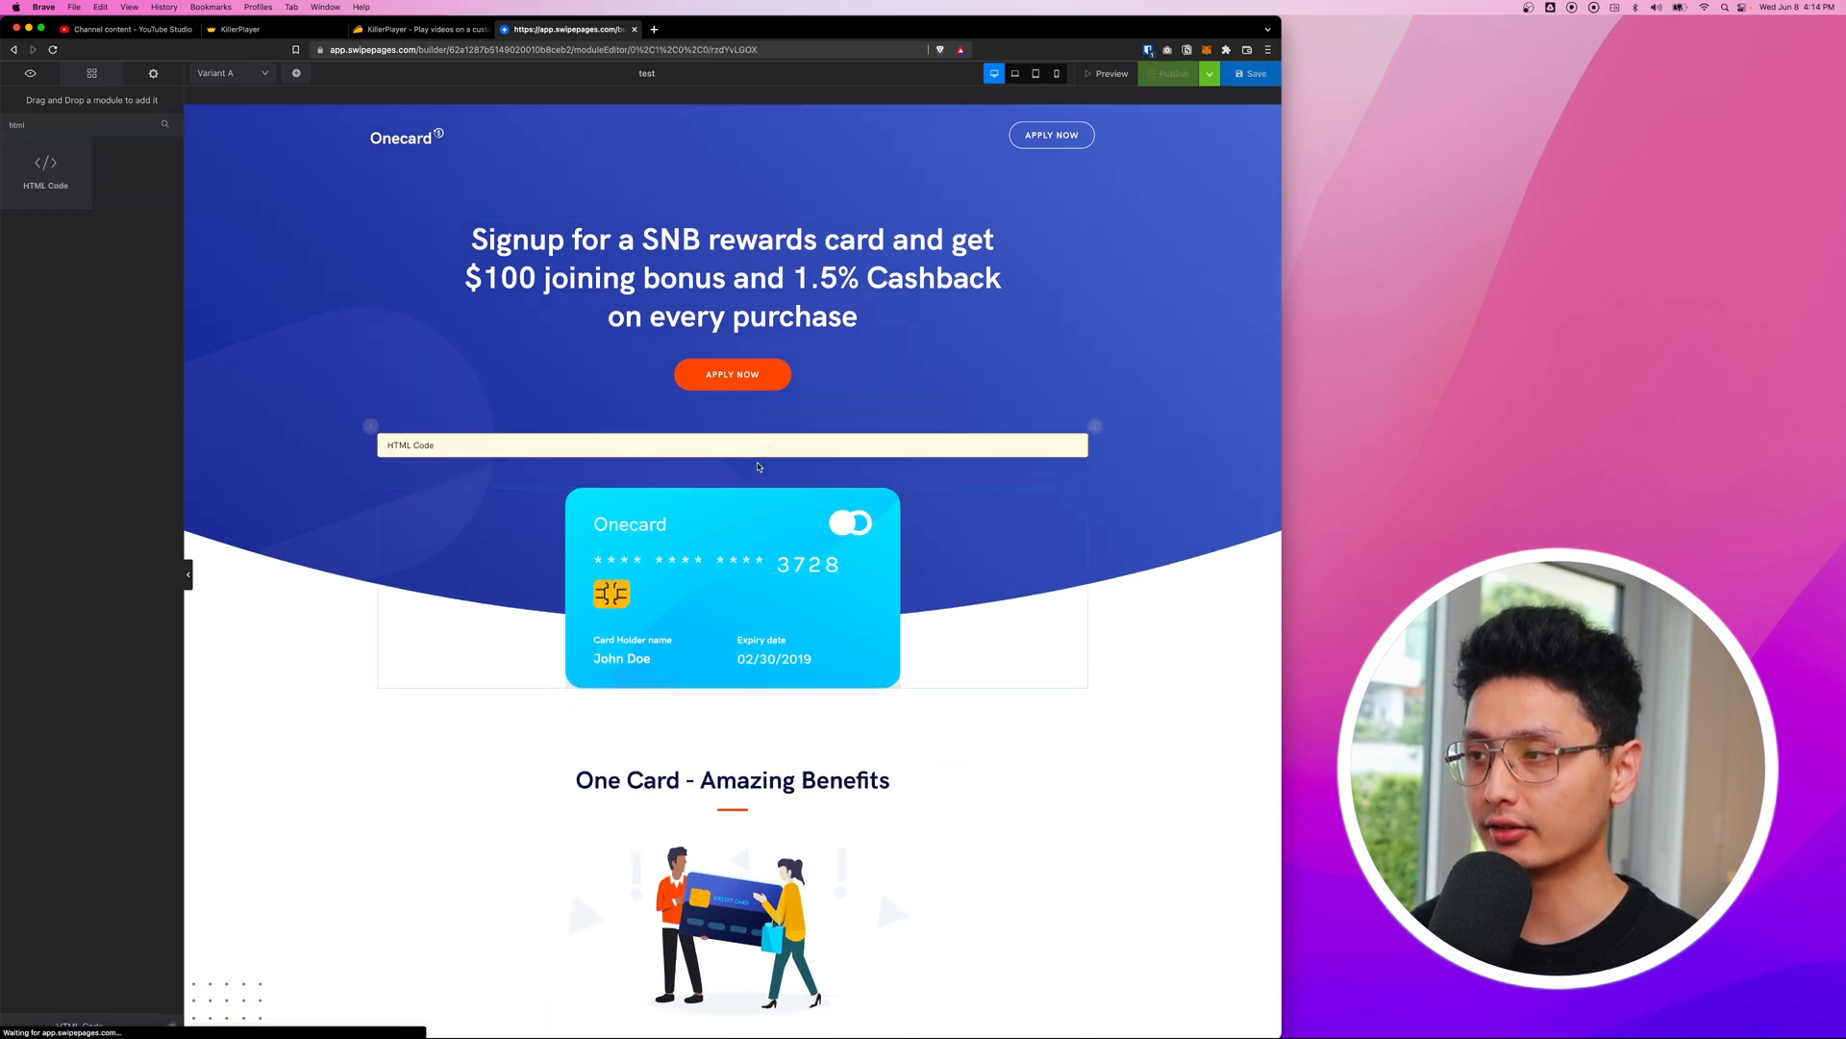
# Place the copied embed code into the HTML block below the hero headline
pyautogui.click(731, 588)
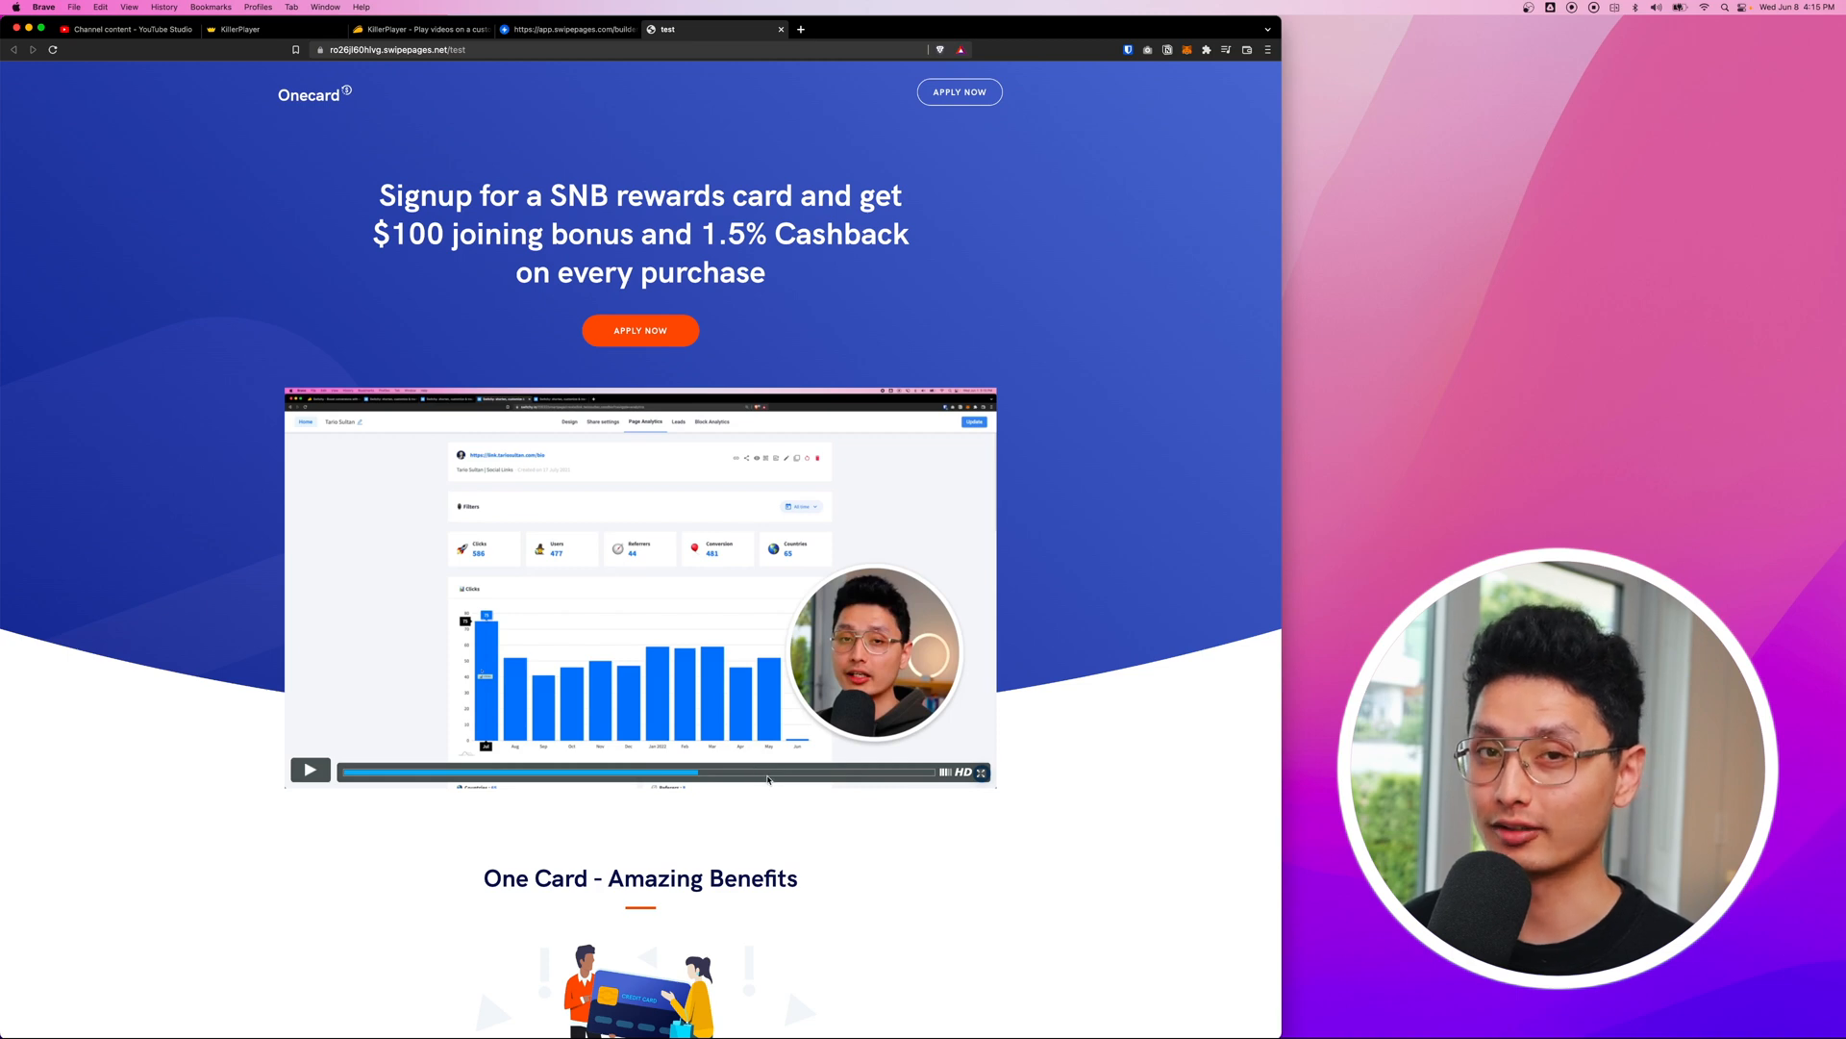
# Regenerate embed code for the orange progress-bar skin, paste it in and save the page
pyautogui.click(235, 29)
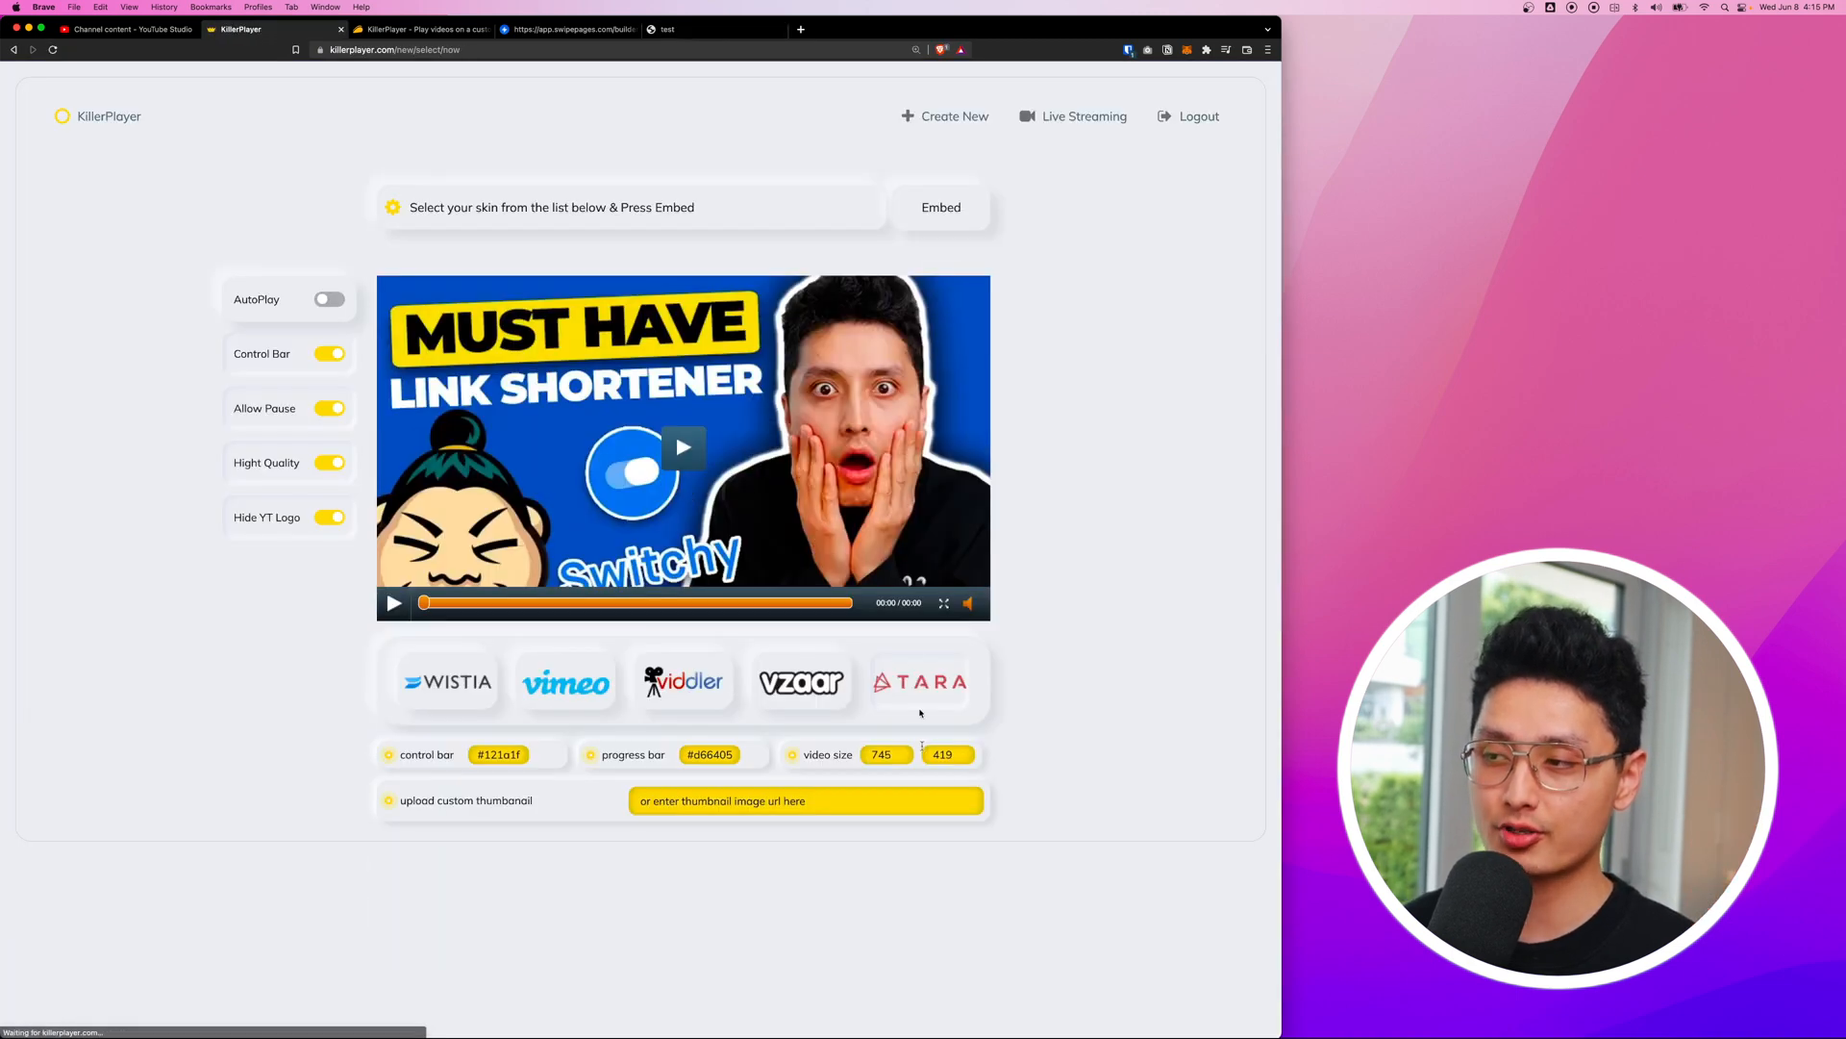
pyautogui.click(940, 208)
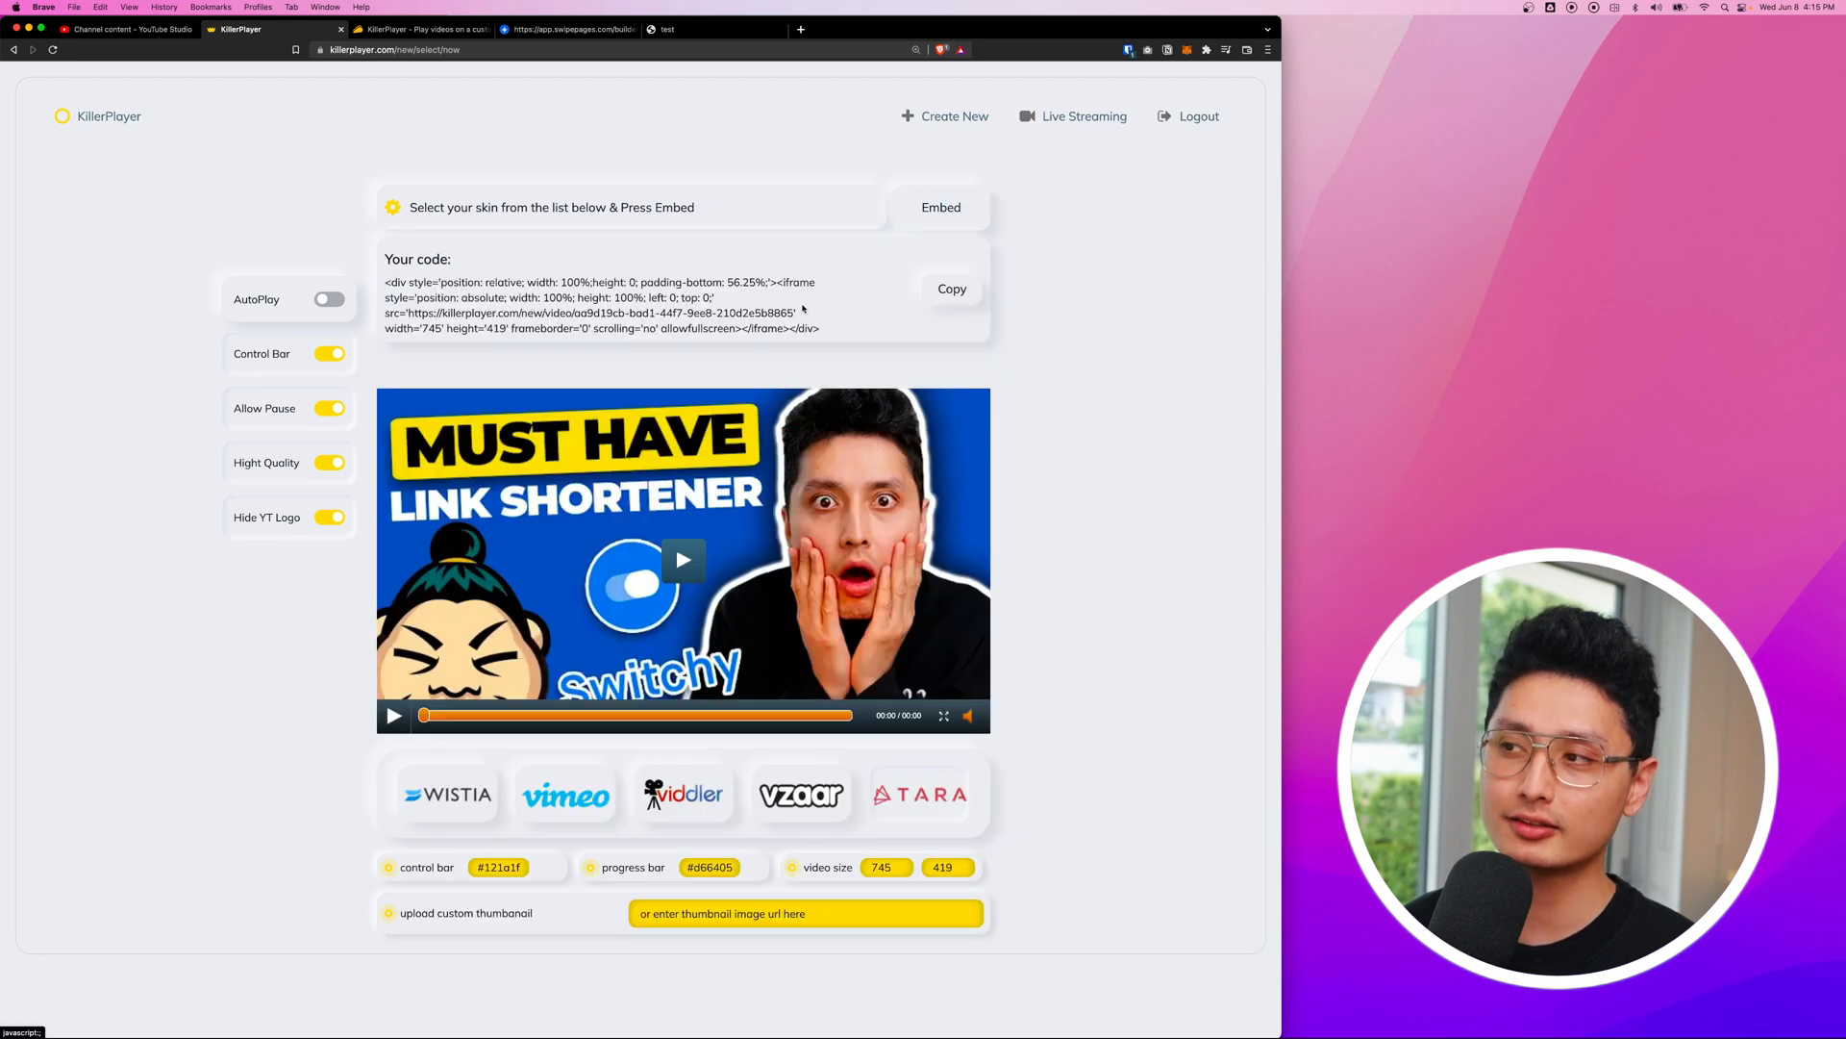
pyautogui.click(565, 29)
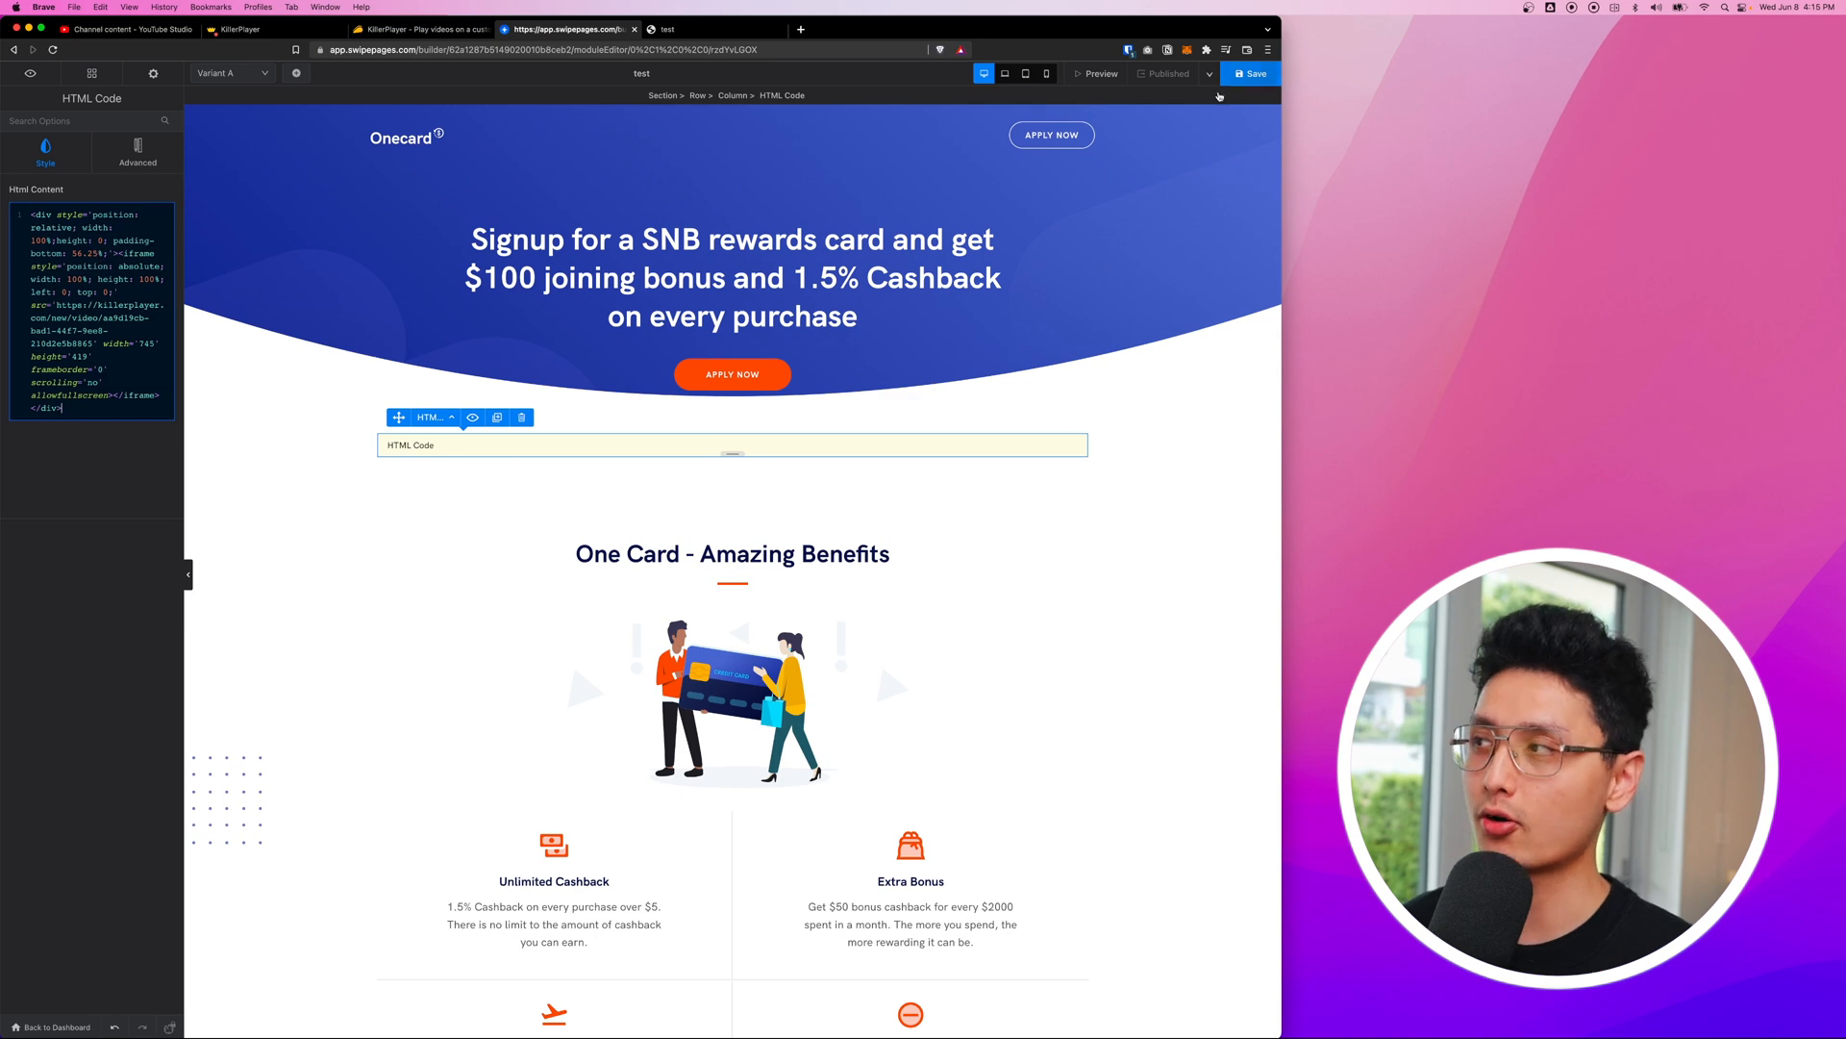
pyautogui.click(668, 29)
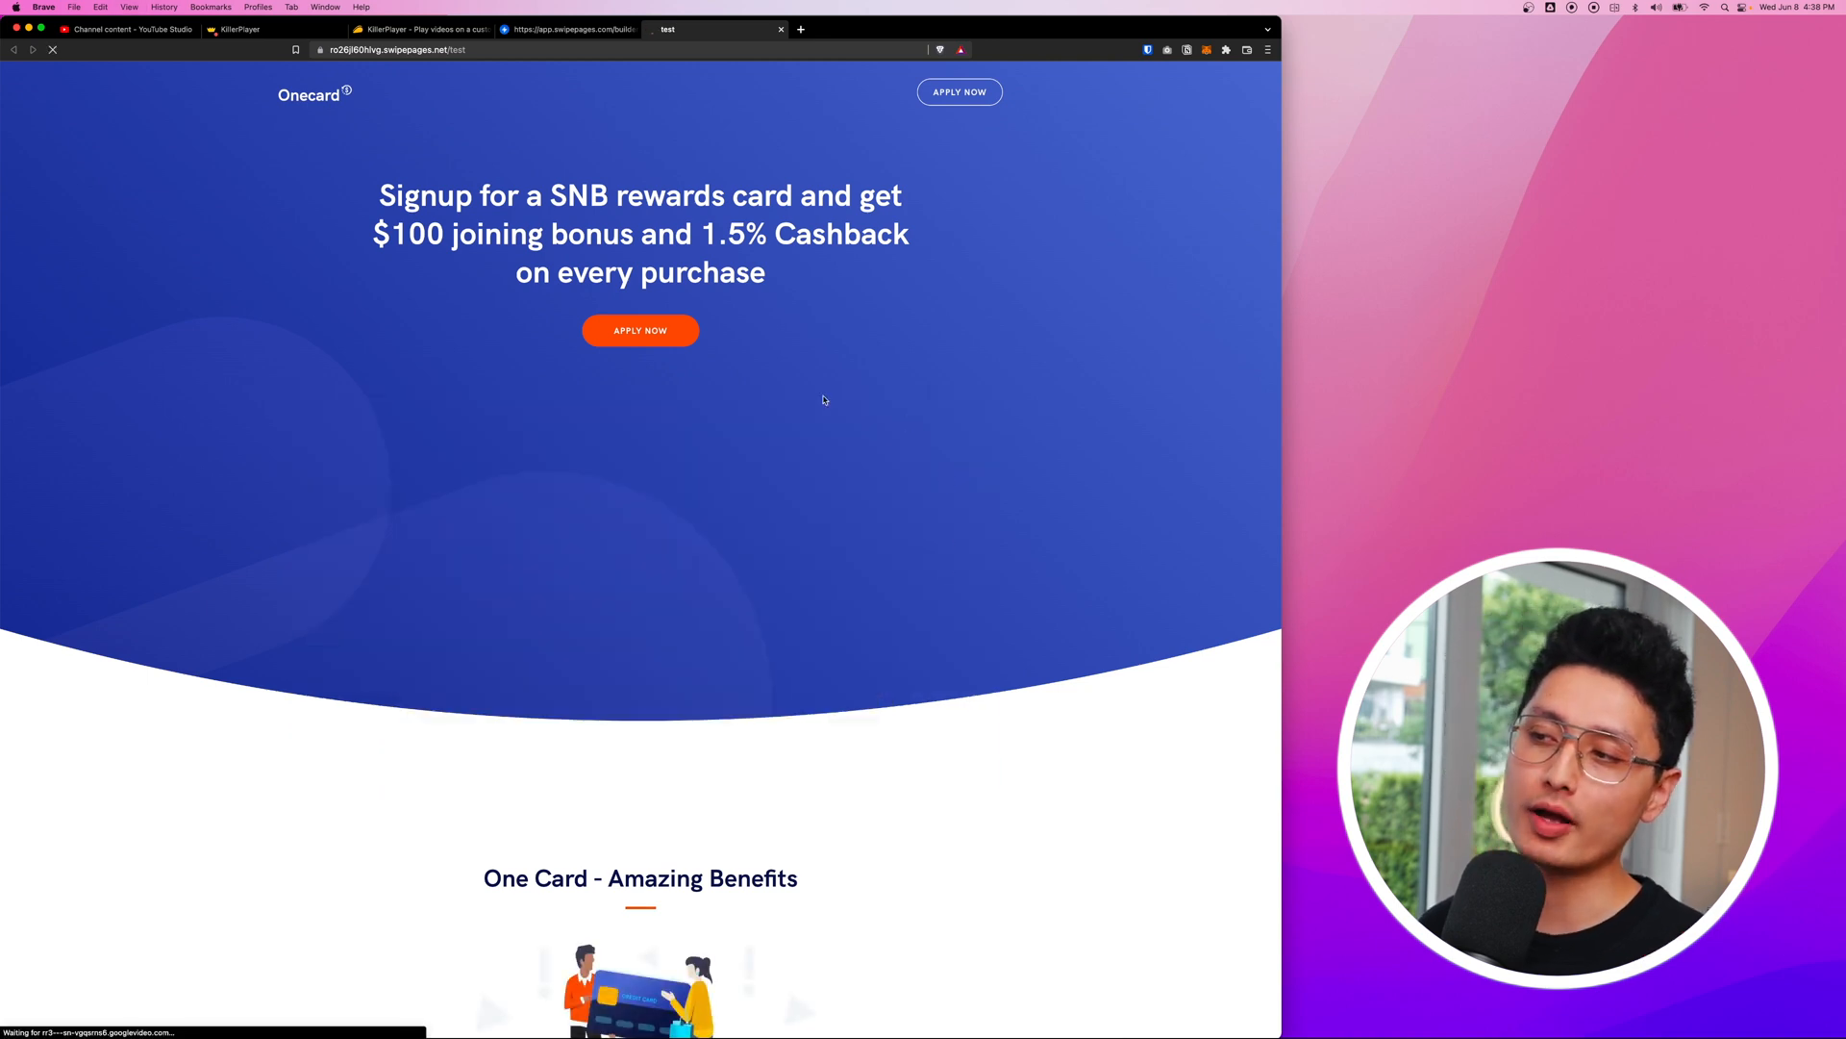
pyautogui.moveTo(915, 562)
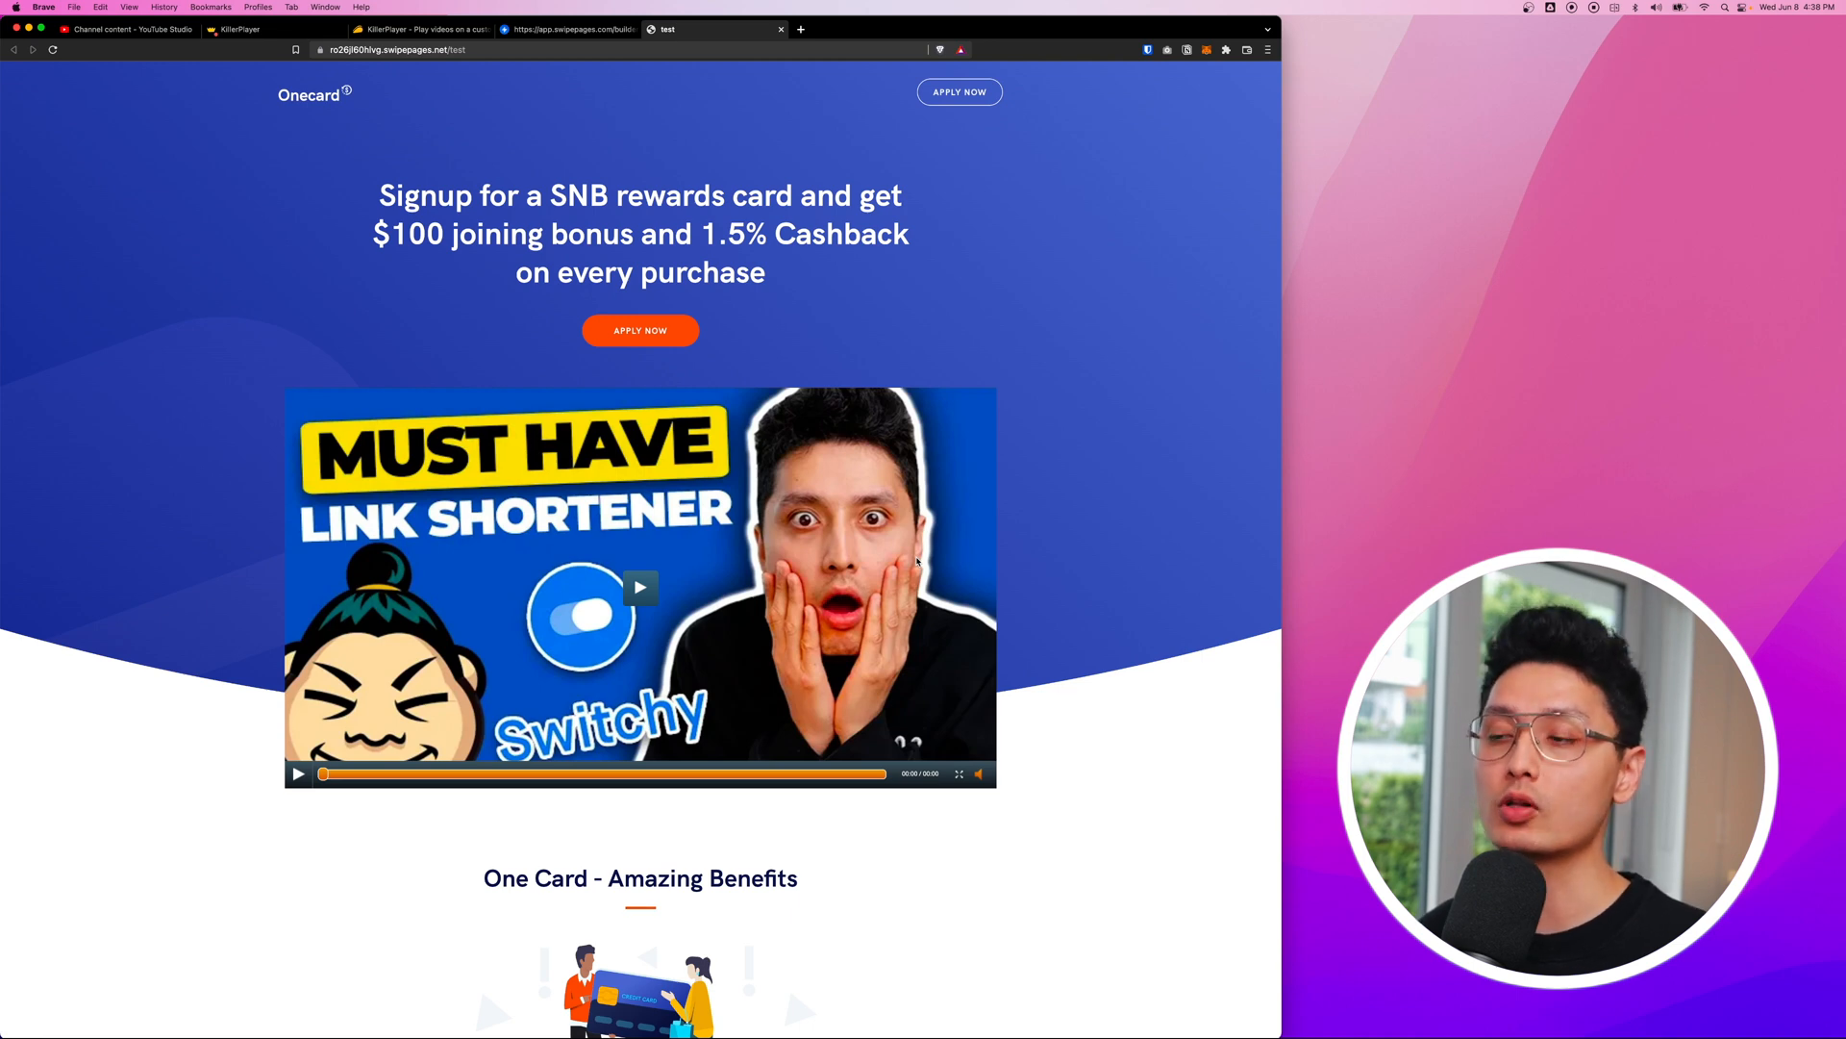
# Return to the KillerPlayer lifetime deal page on AppSumo
pyautogui.click(423, 29)
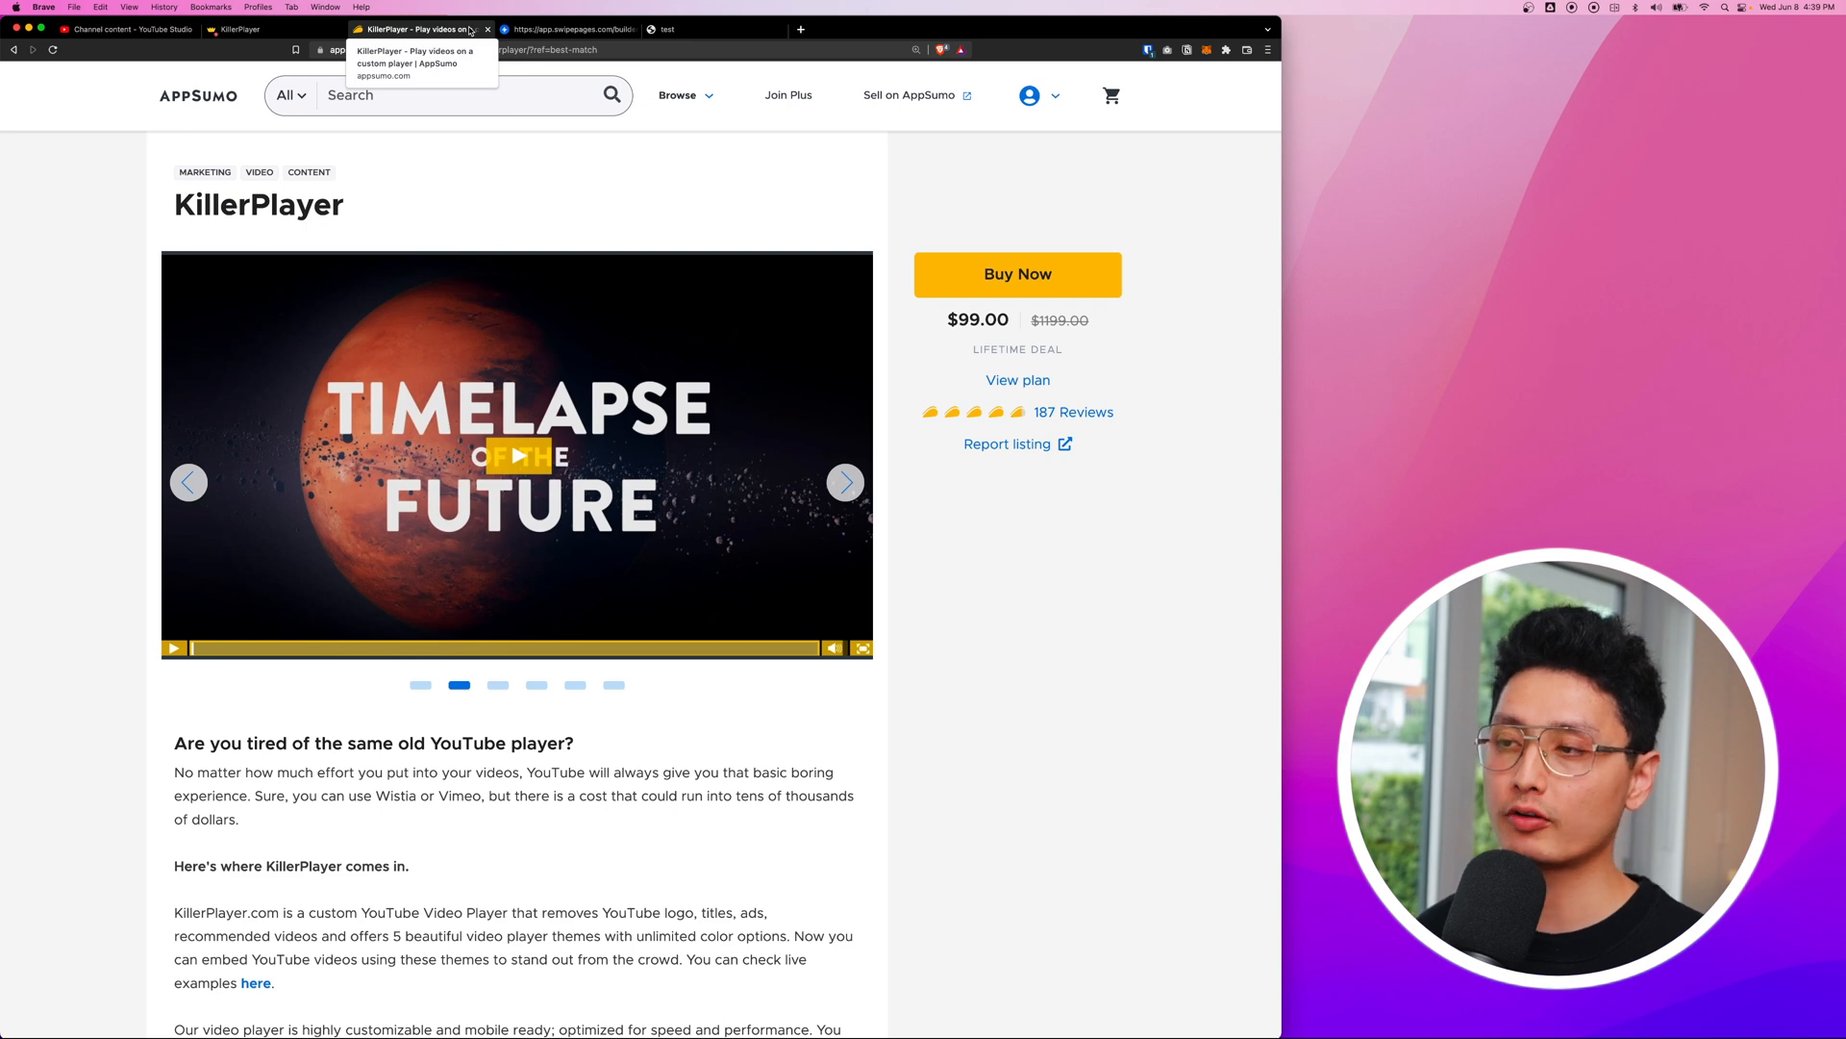
pyautogui.moveTo(501, 314)
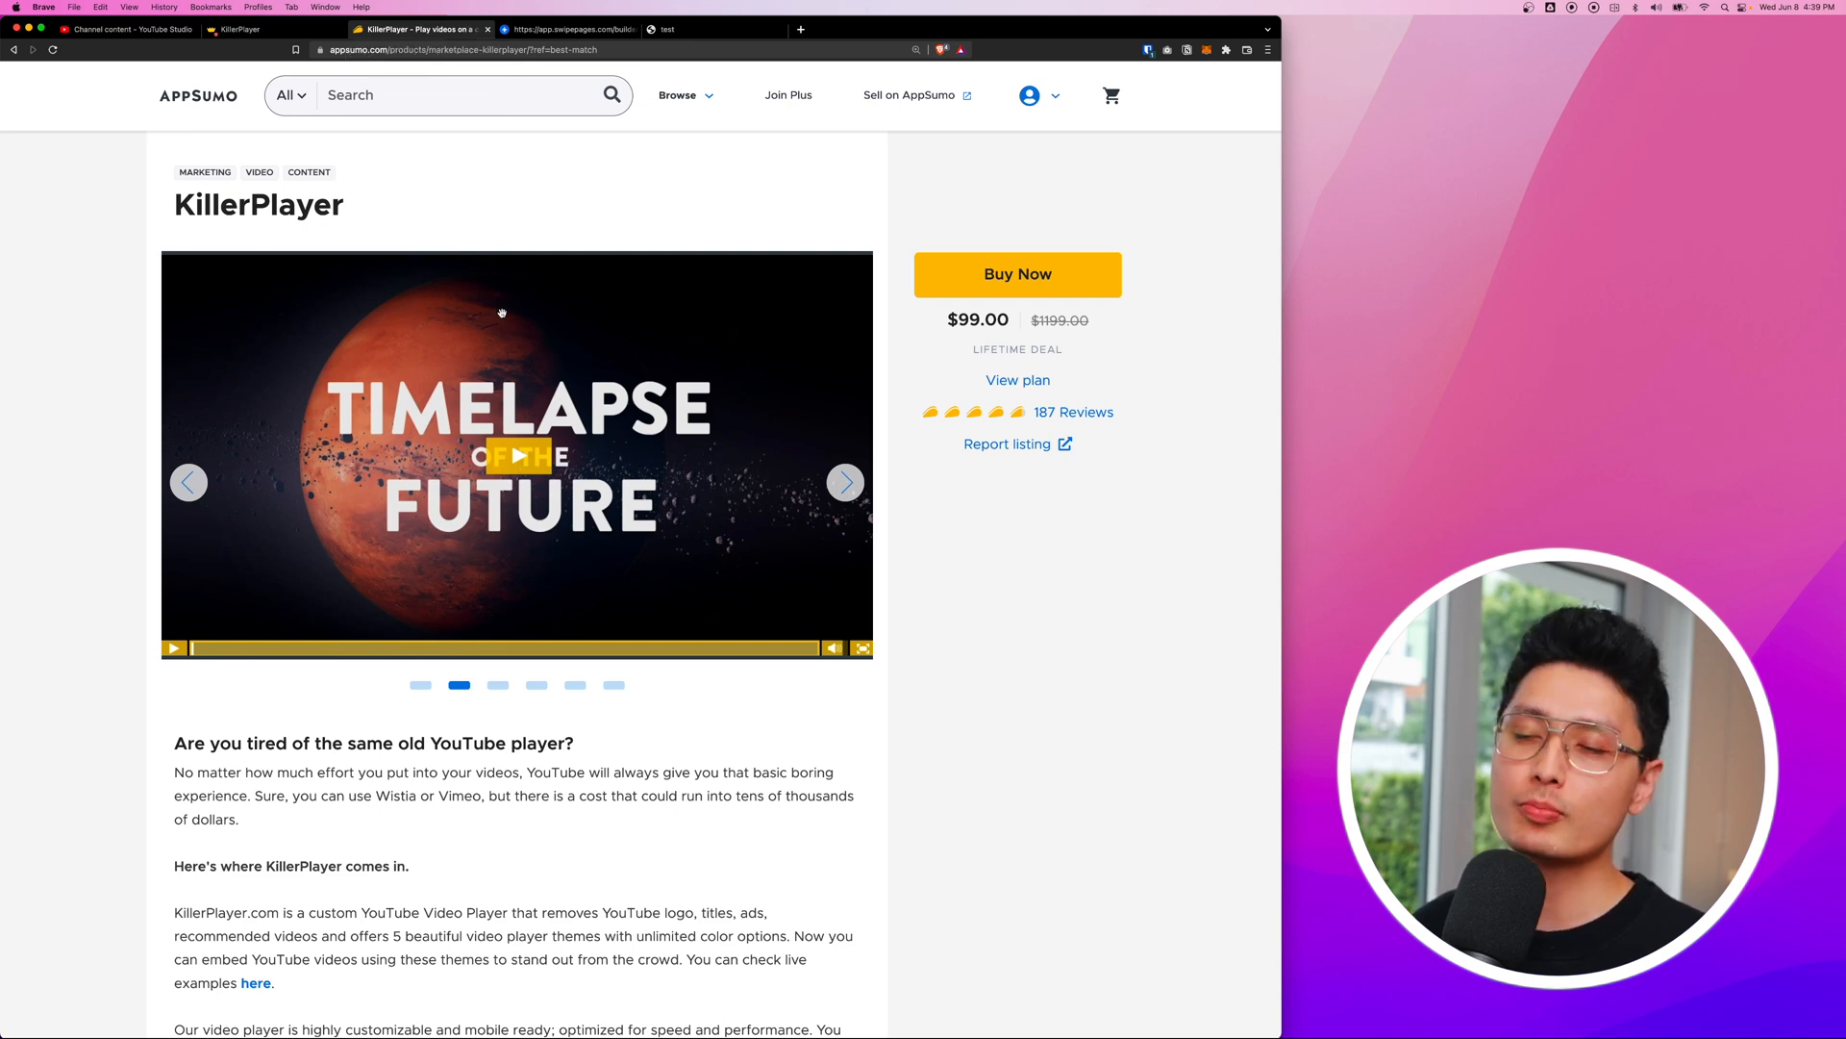